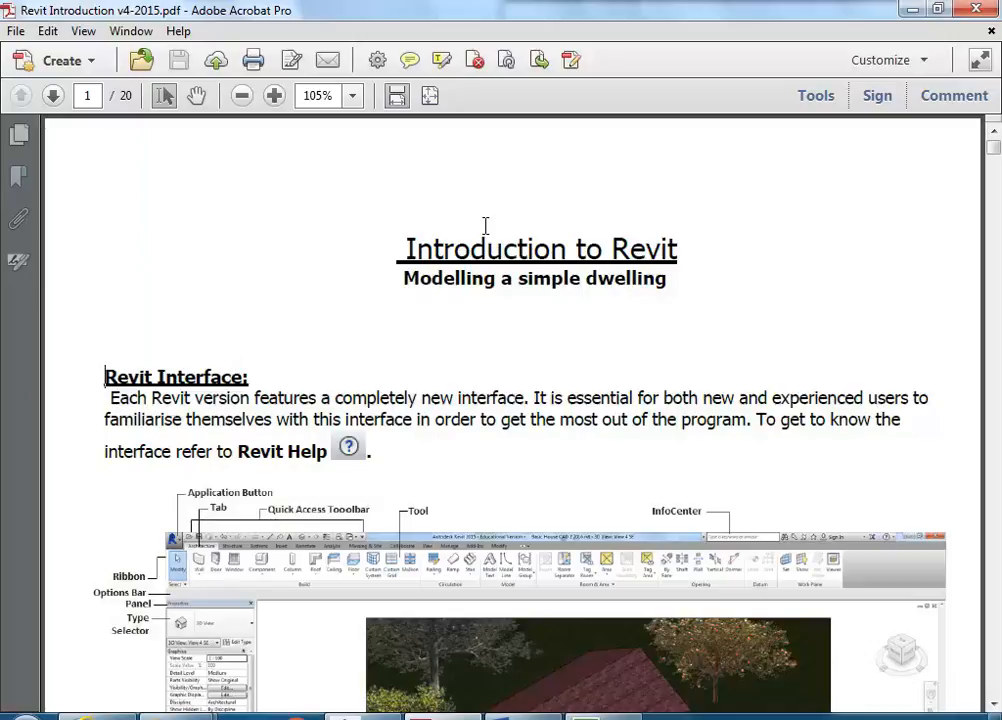
Start a new Revit project from the Architectural Template on the start screen.
scroll(down, 3)
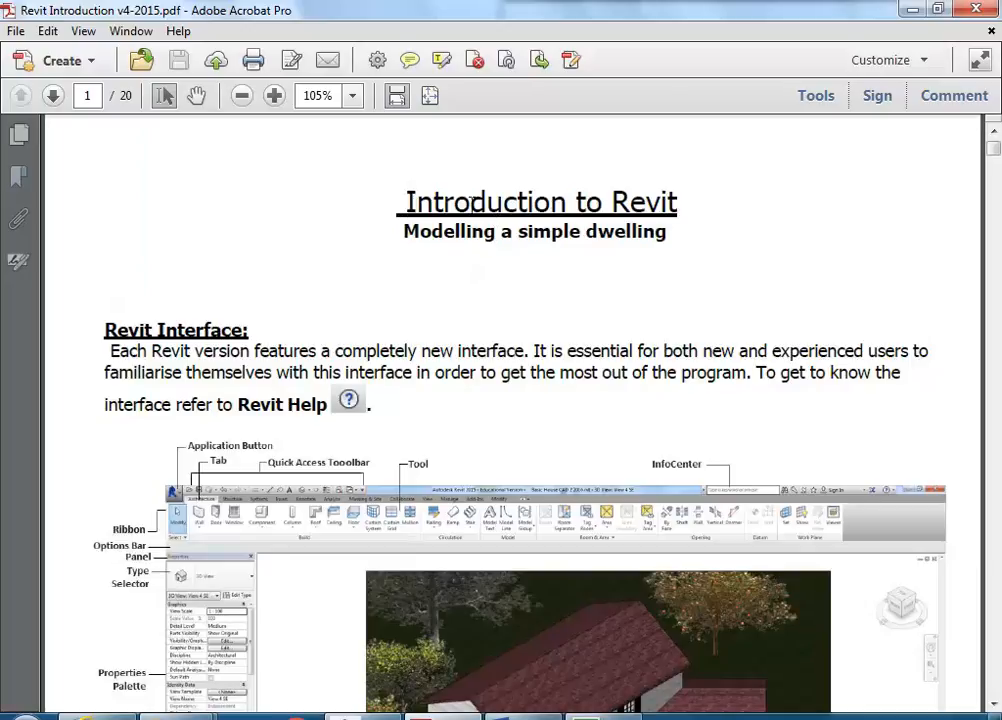
mouse_move(400, 448)
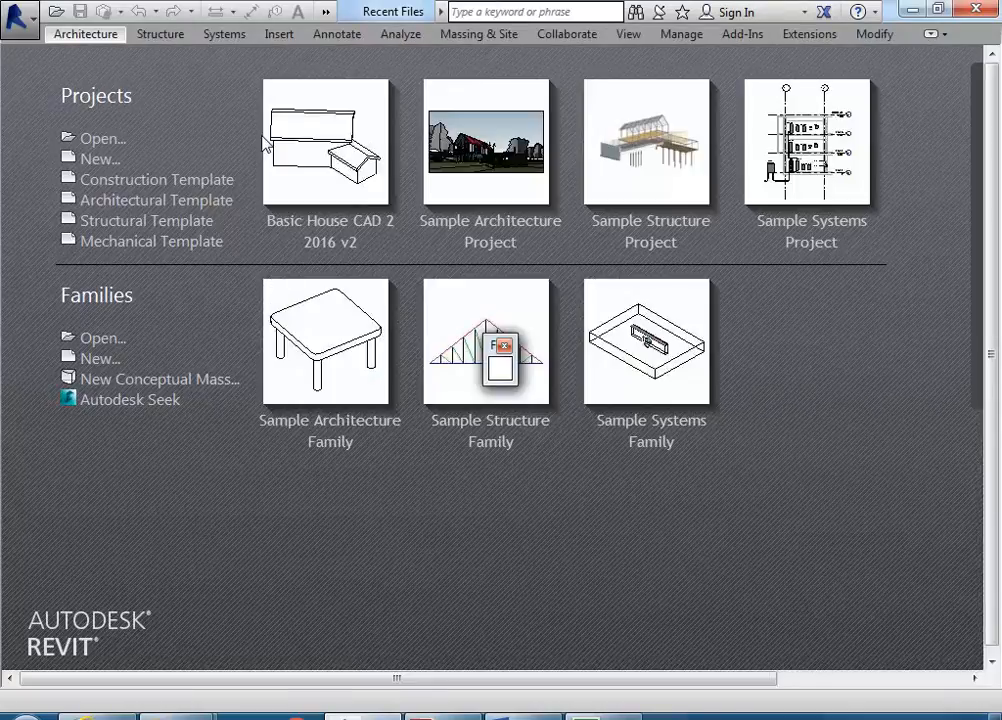
mouse_move(252, 268)
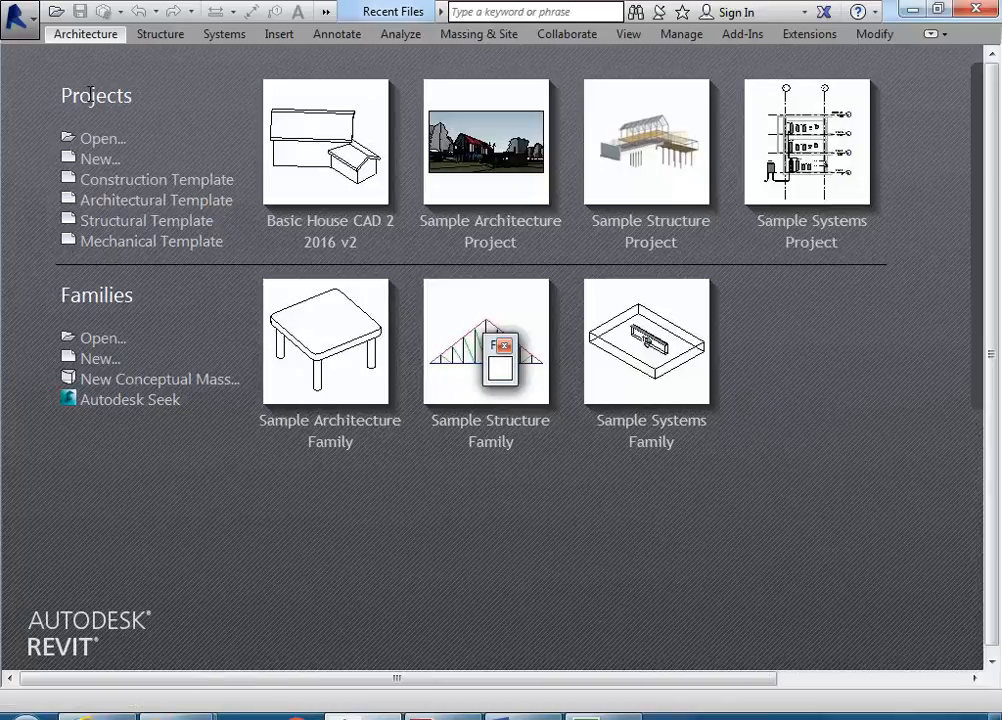
mouse_move(156, 200)
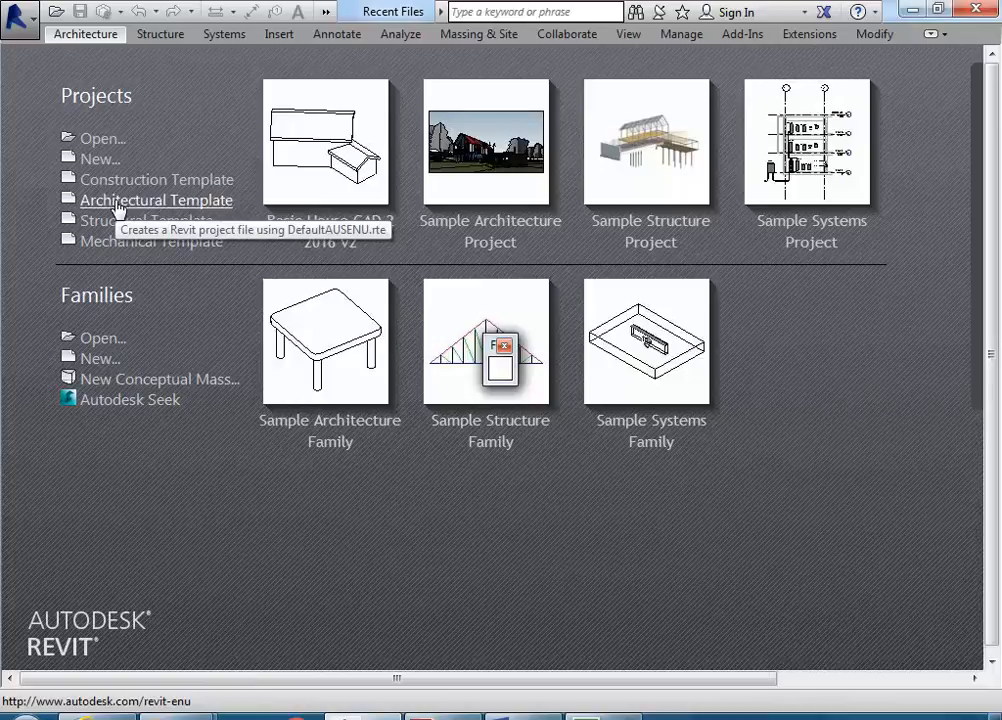
click(156, 200)
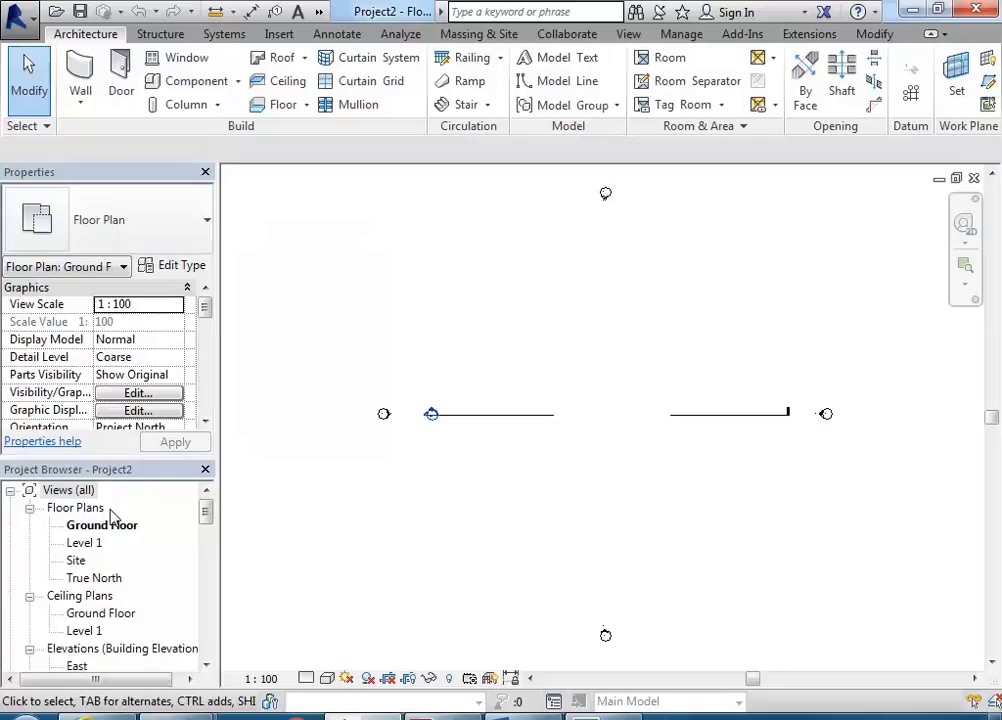
click(100, 524)
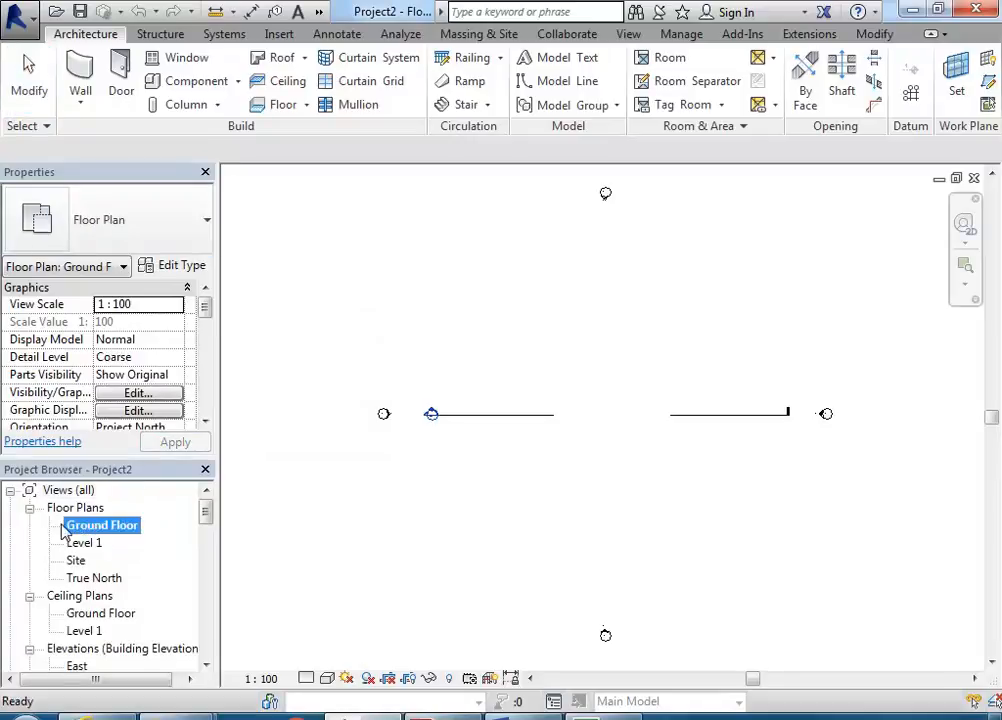
click(100, 524)
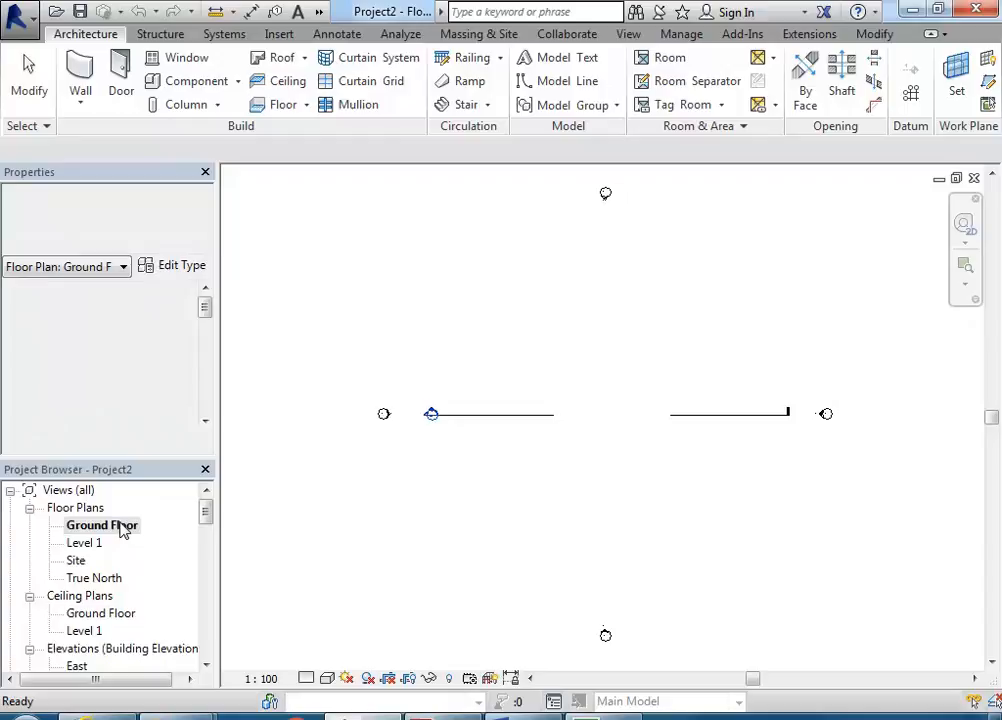
click(100, 524)
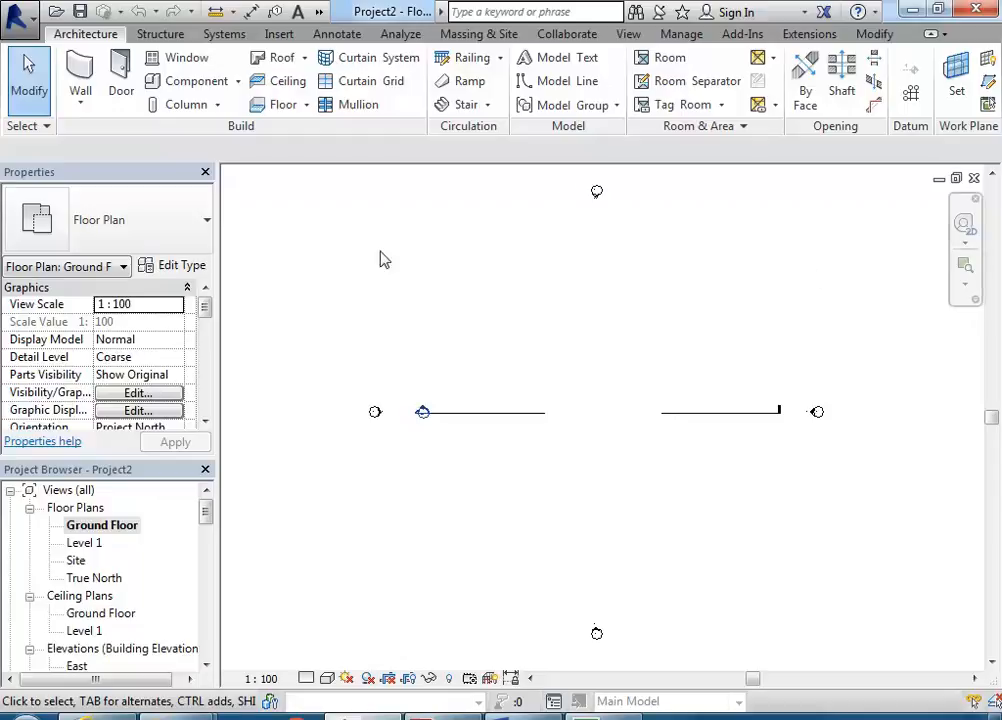
mouse_move(656, 476)
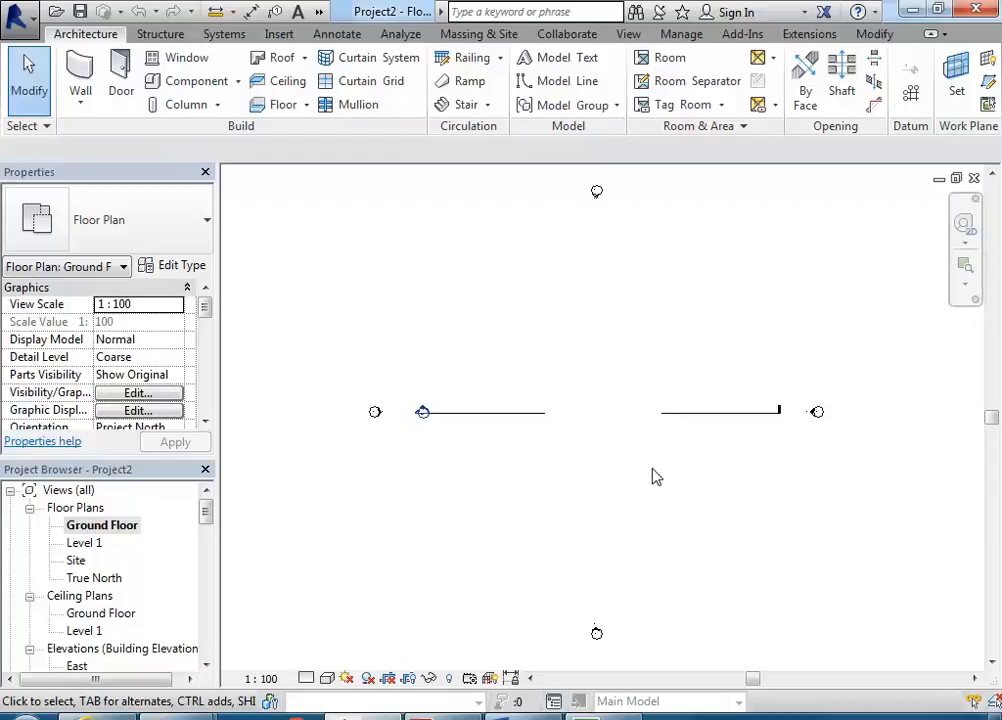
mouse_move(588, 366)
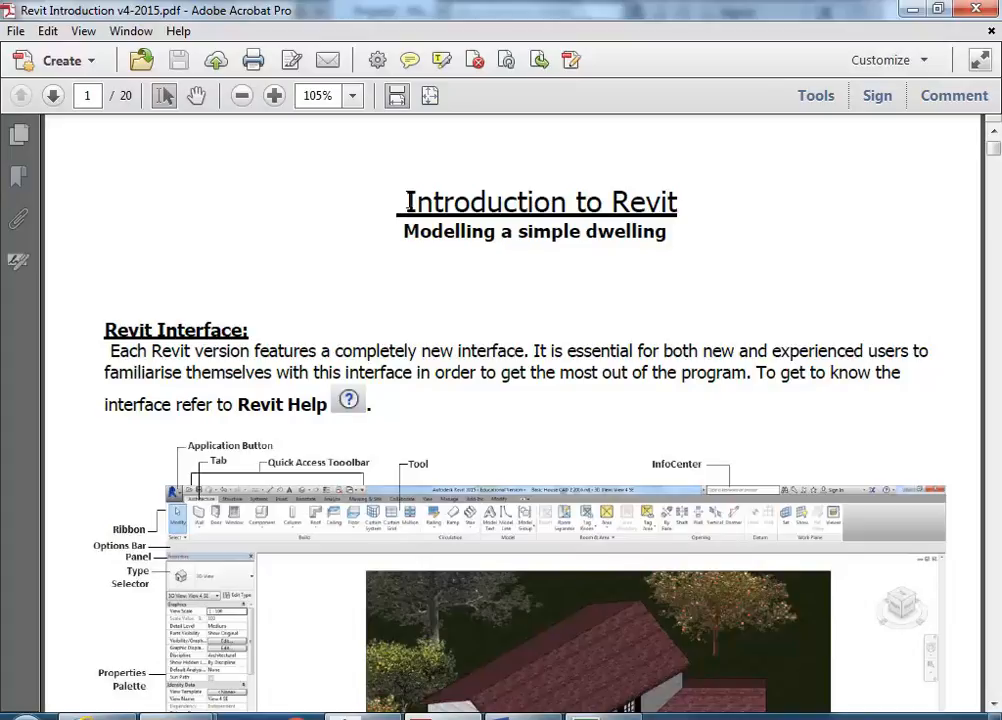
Scroll the tutorial PDF past the interface overview to the Reference Planes task.
scroll(down, 3)
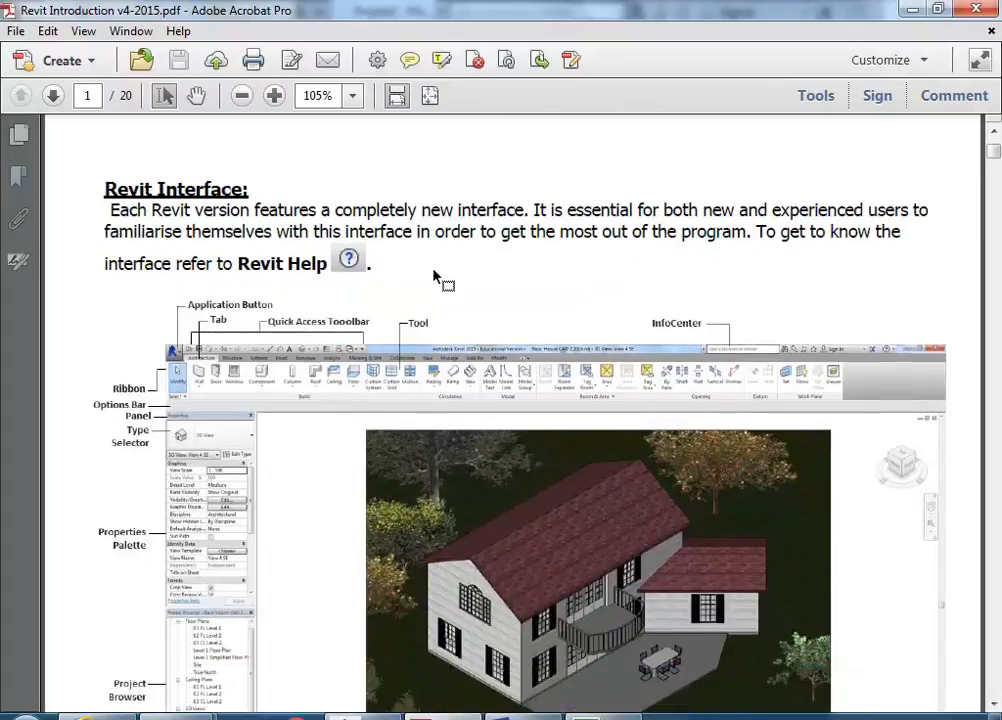
scroll(down, 3)
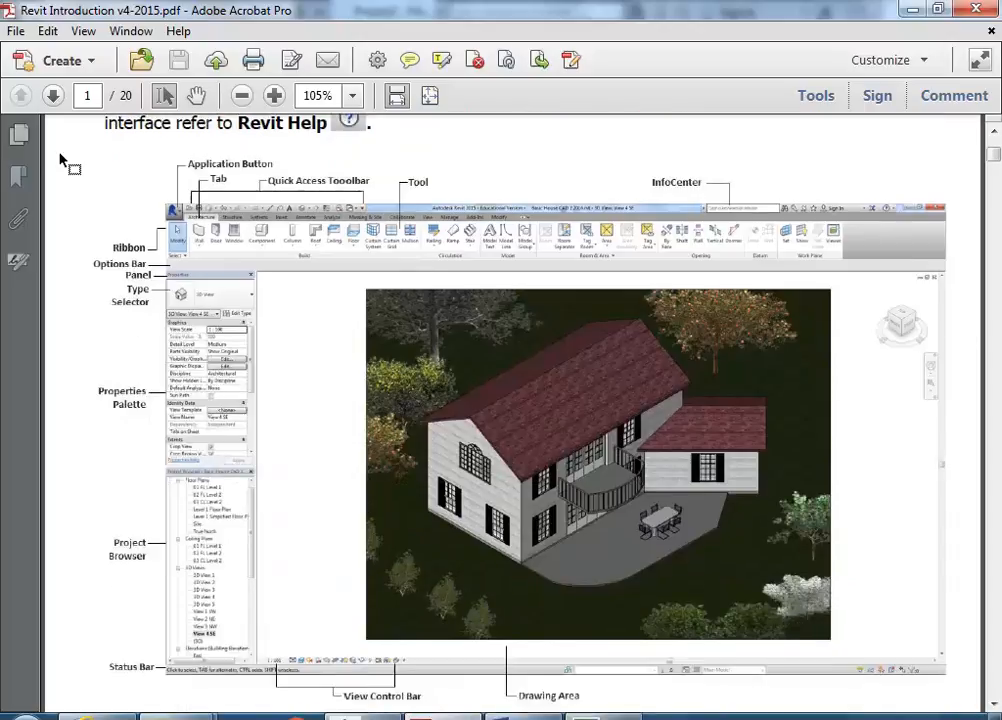
mouse_move(122, 596)
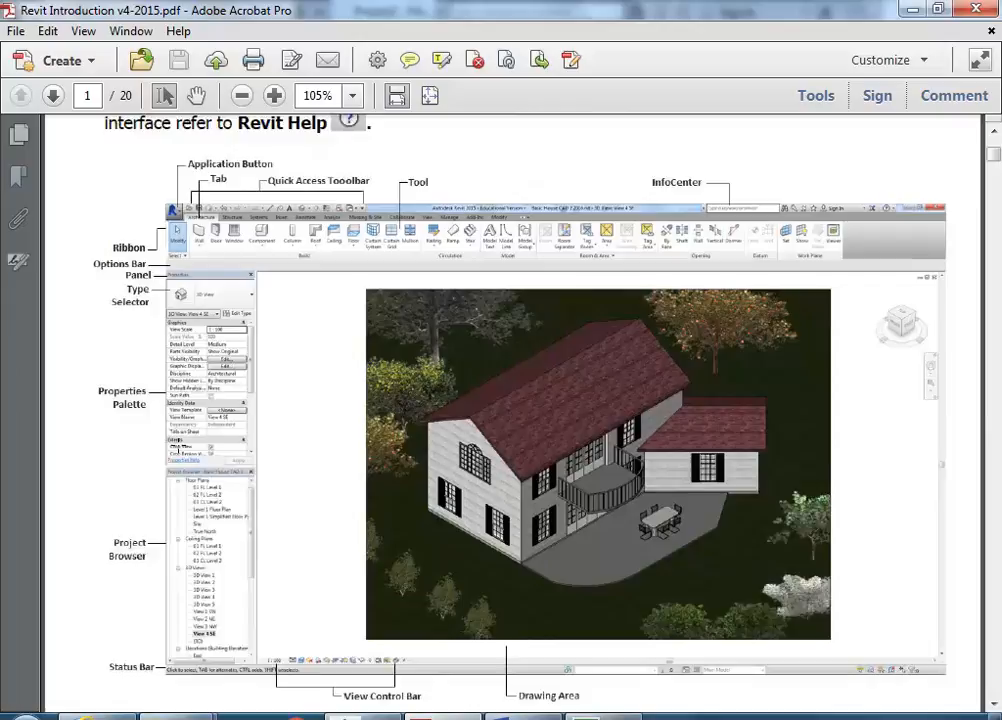
click(52, 96)
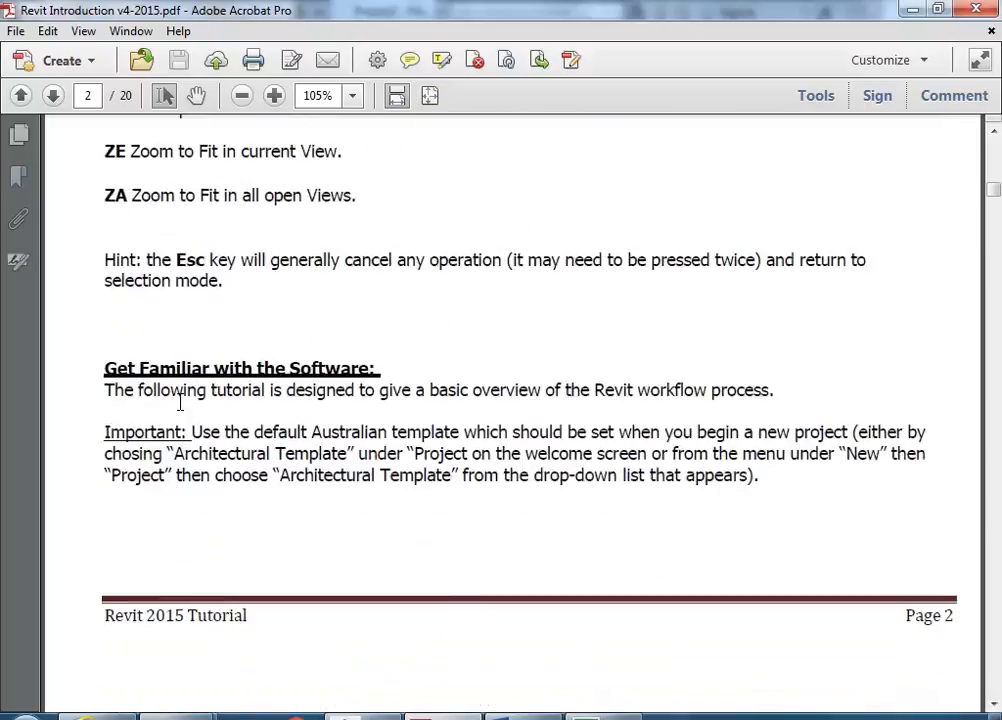
drag(104, 432, 758, 476)
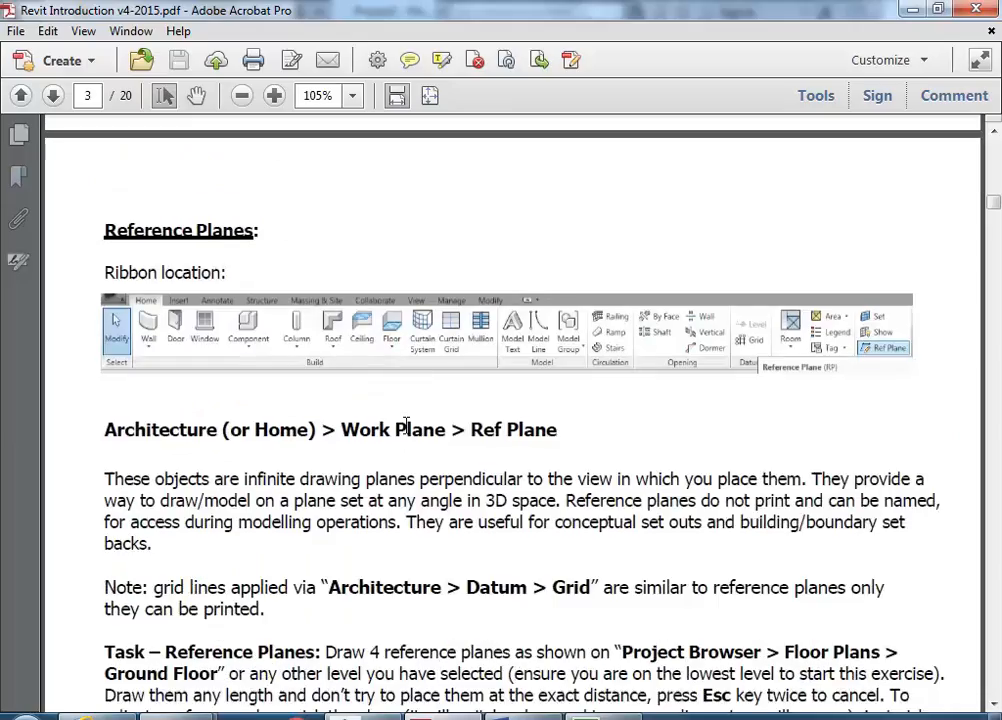
scroll(down, 3)
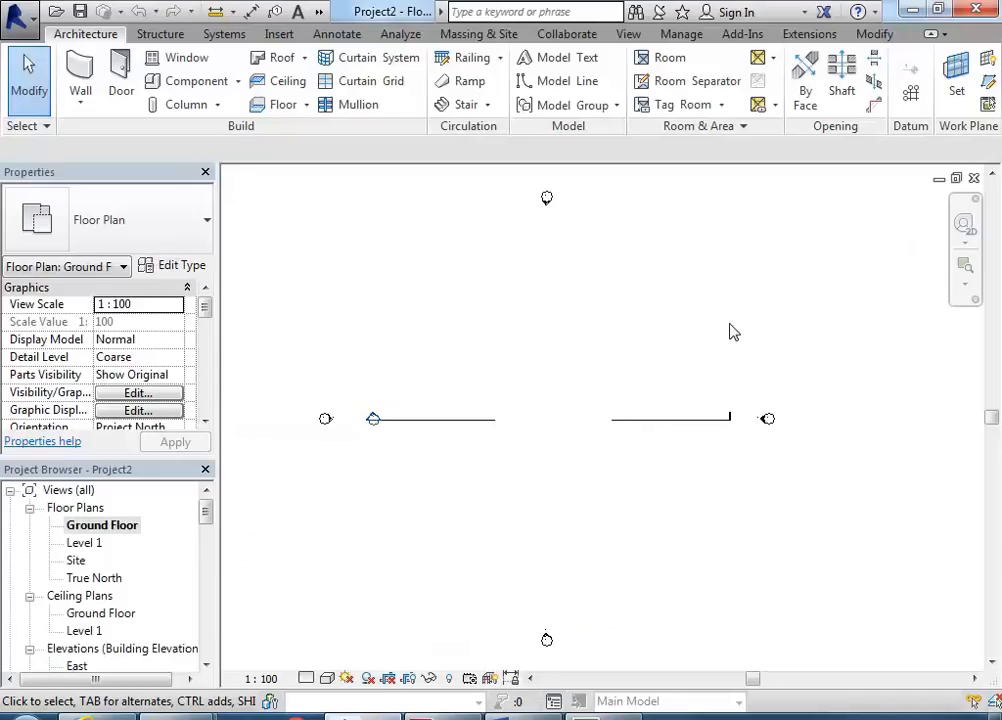
mouse_move(990, 82)
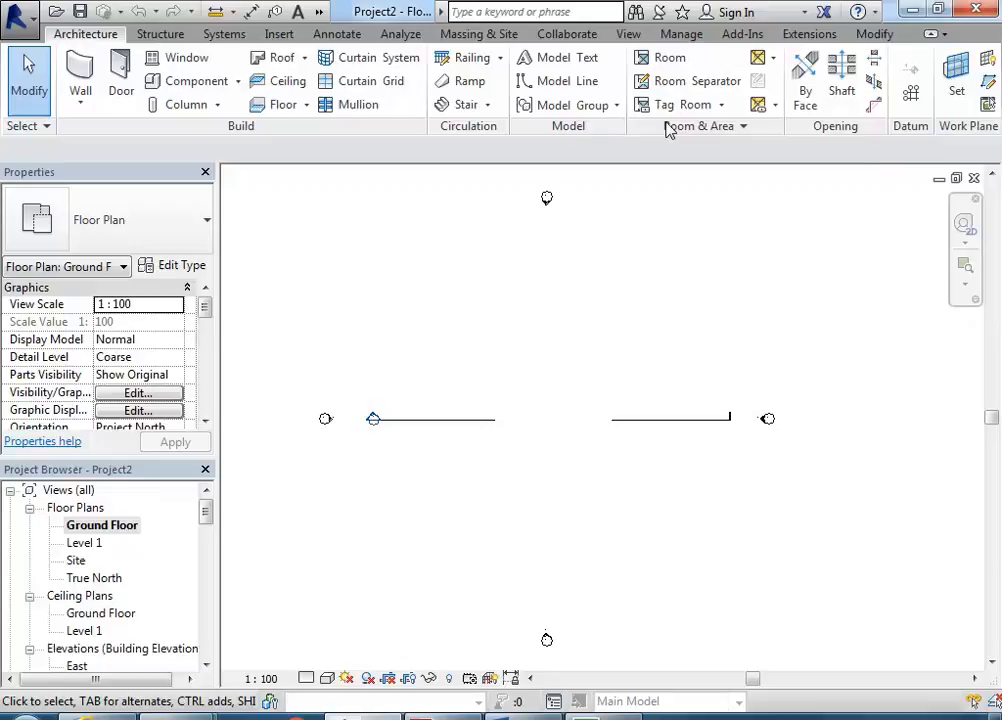
mouse_move(990, 82)
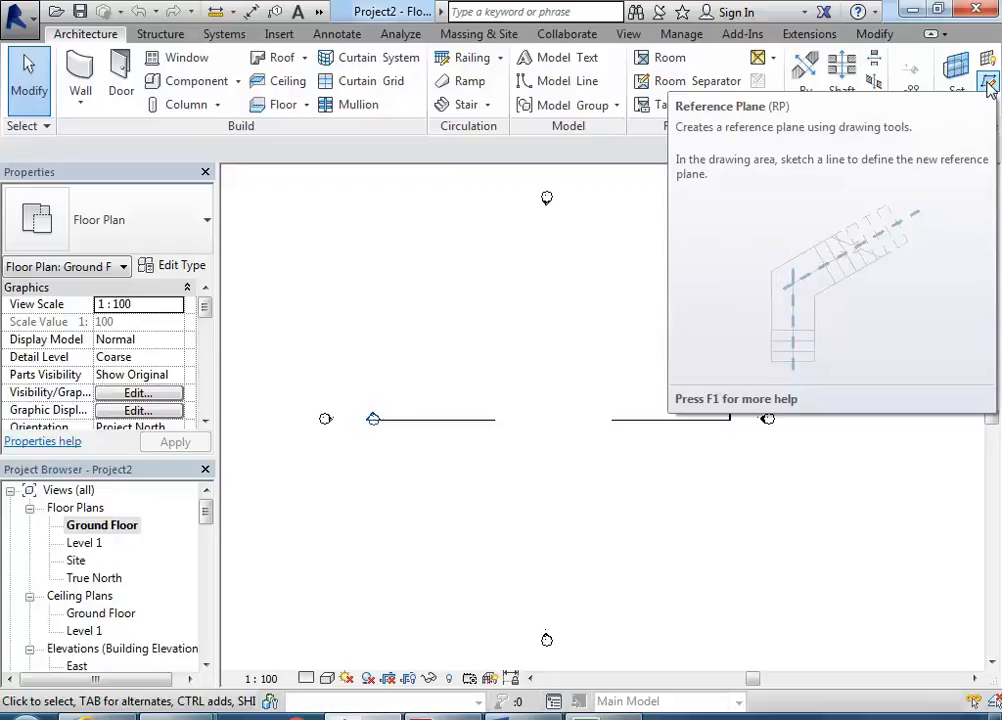
Place two vertical reference planes and set their spacing to 700 via the temporary dimension.
click(988, 82)
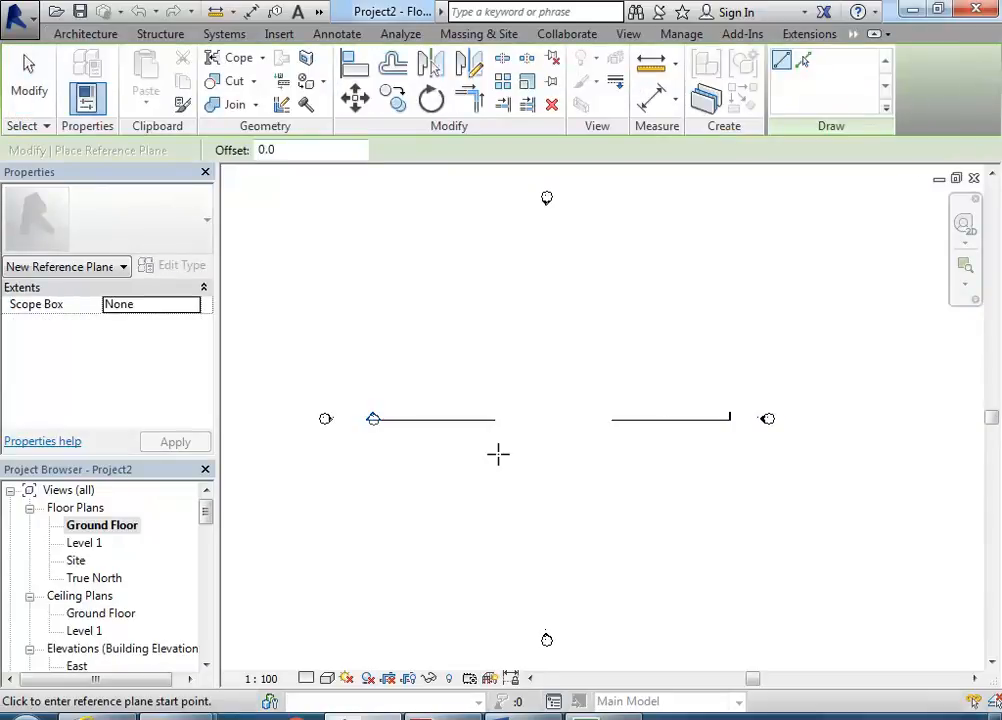
mouse_move(476, 346)
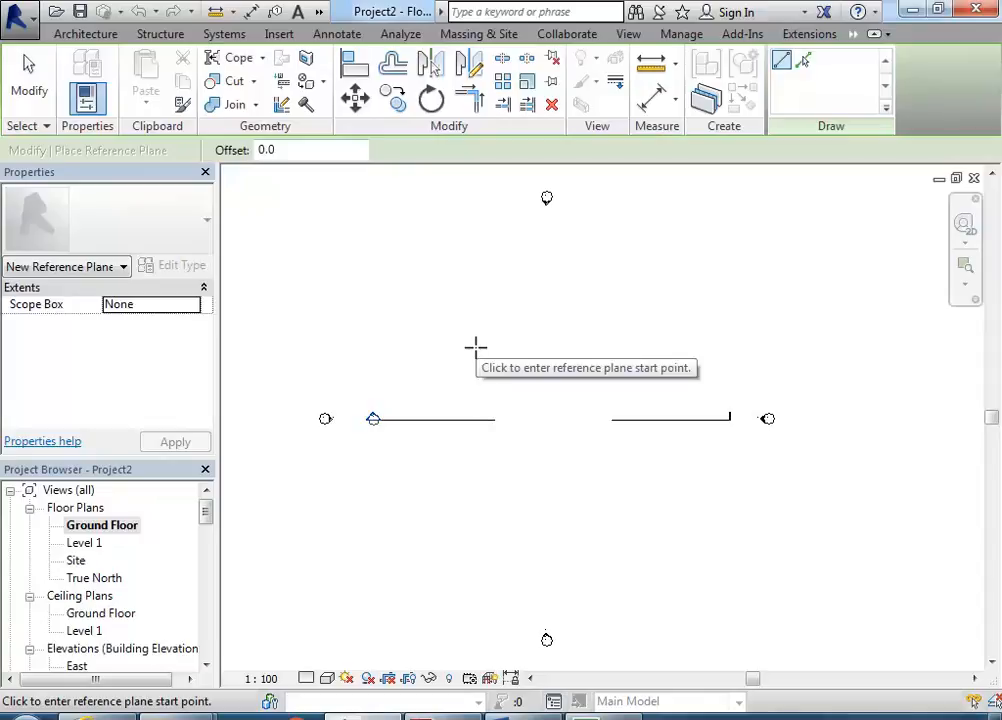
mouse_move(468, 500)
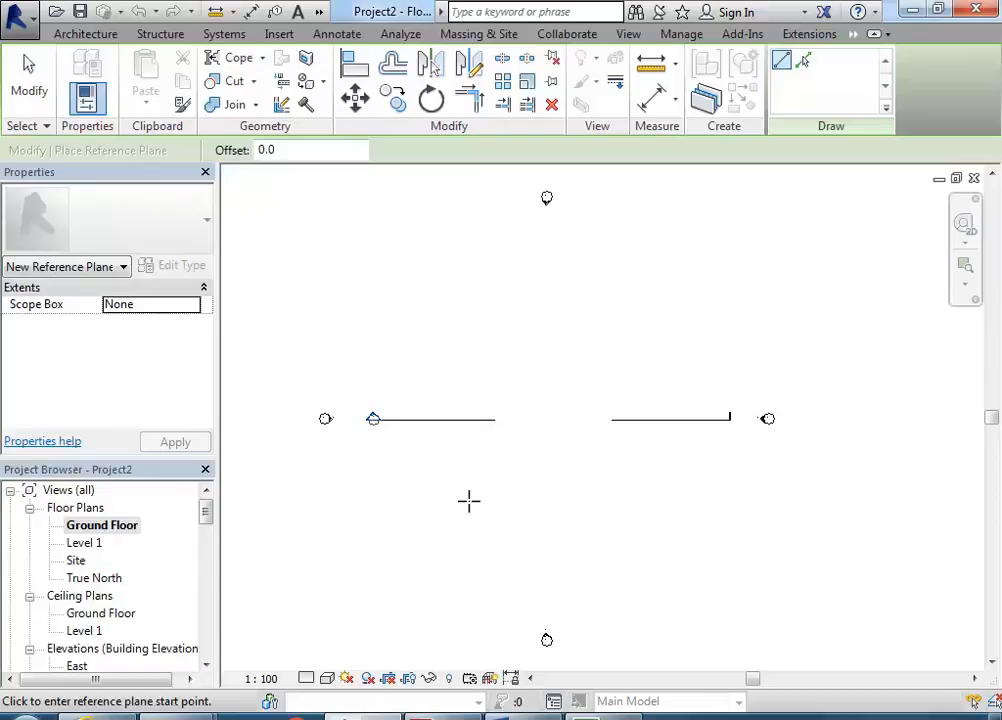
mouse_move(452, 452)
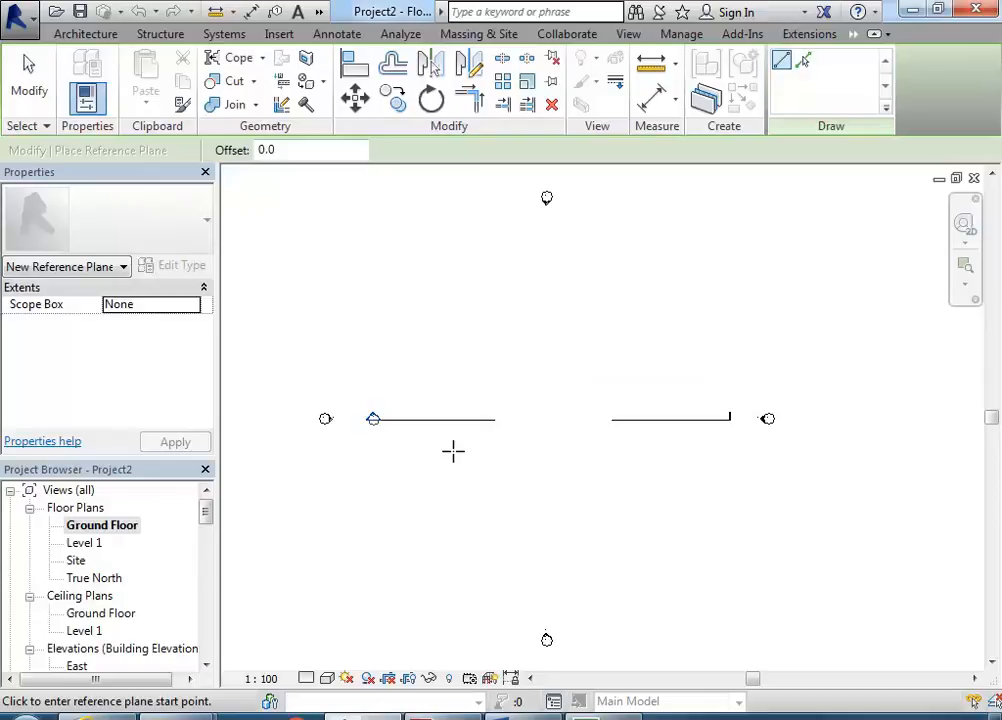
mouse_move(460, 480)
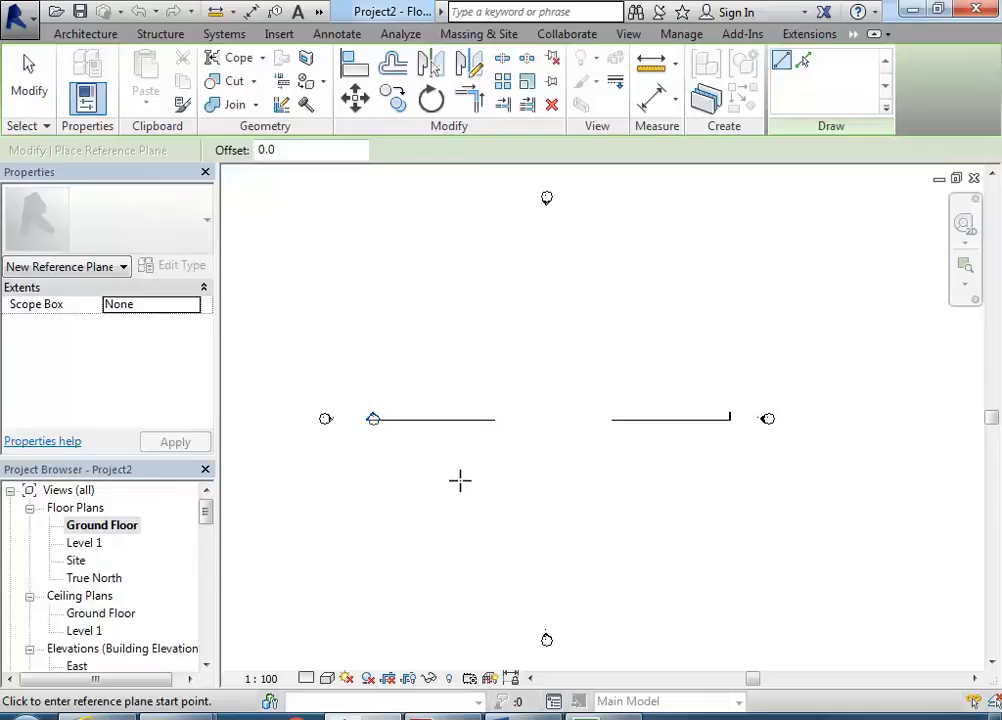
click(460, 480)
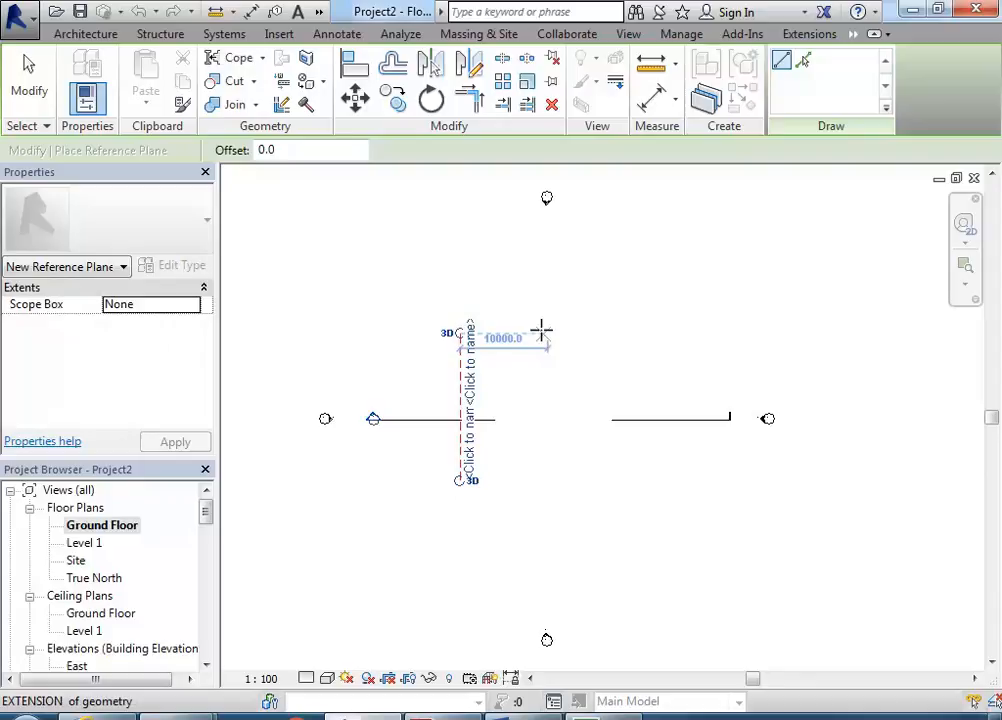
mouse_move(552, 332)
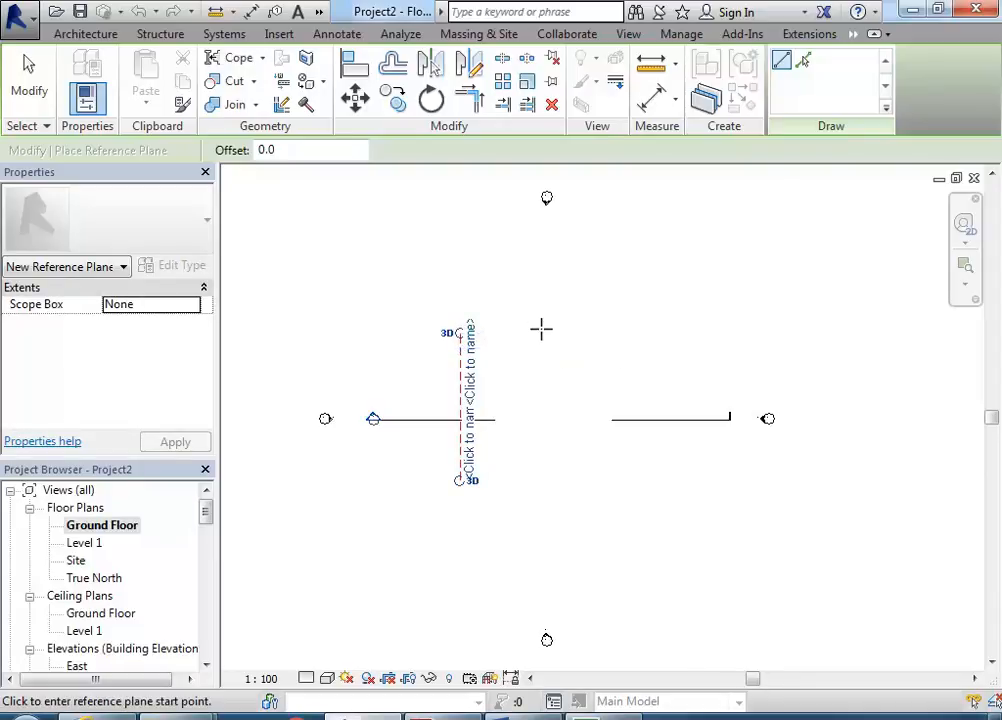
mouse_move(536, 292)
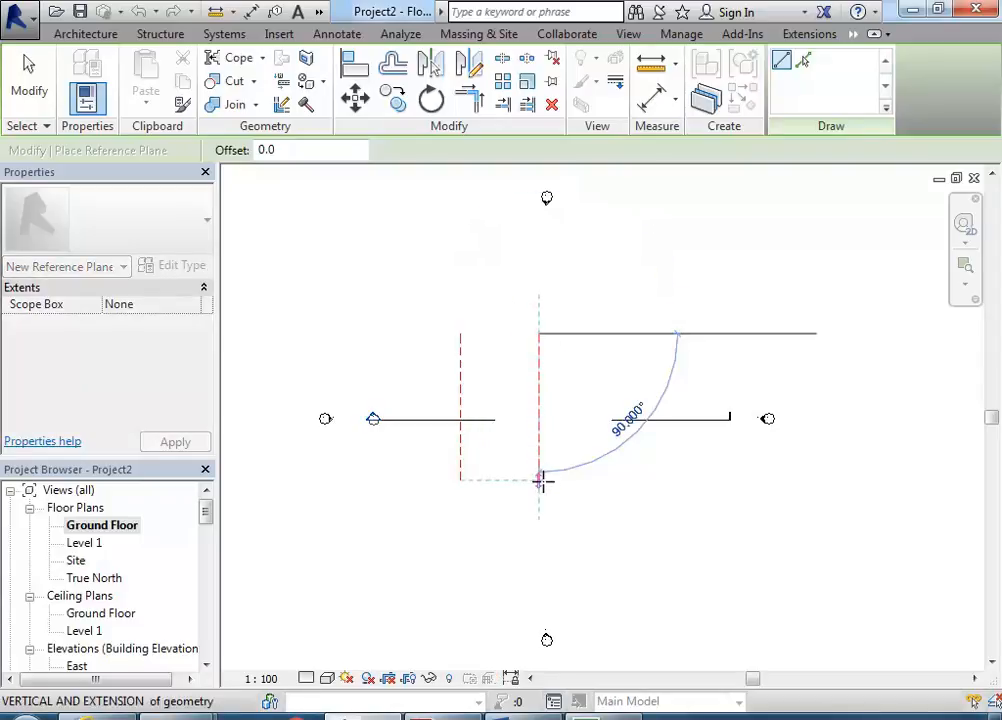
mouse_move(544, 482)
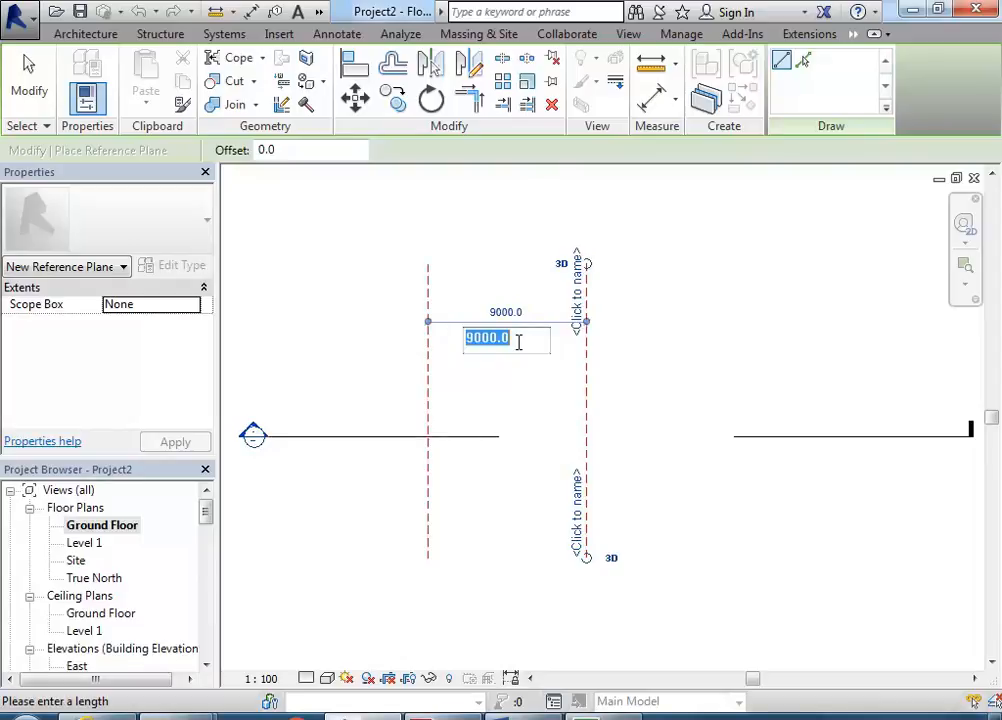
text(700)
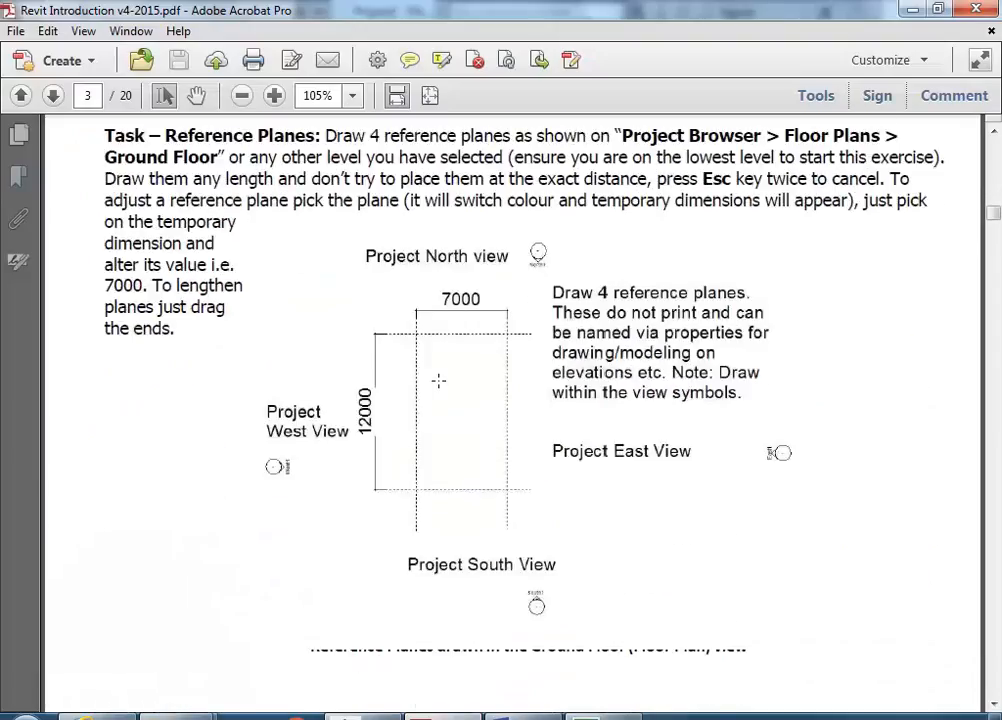
mouse_move(502, 608)
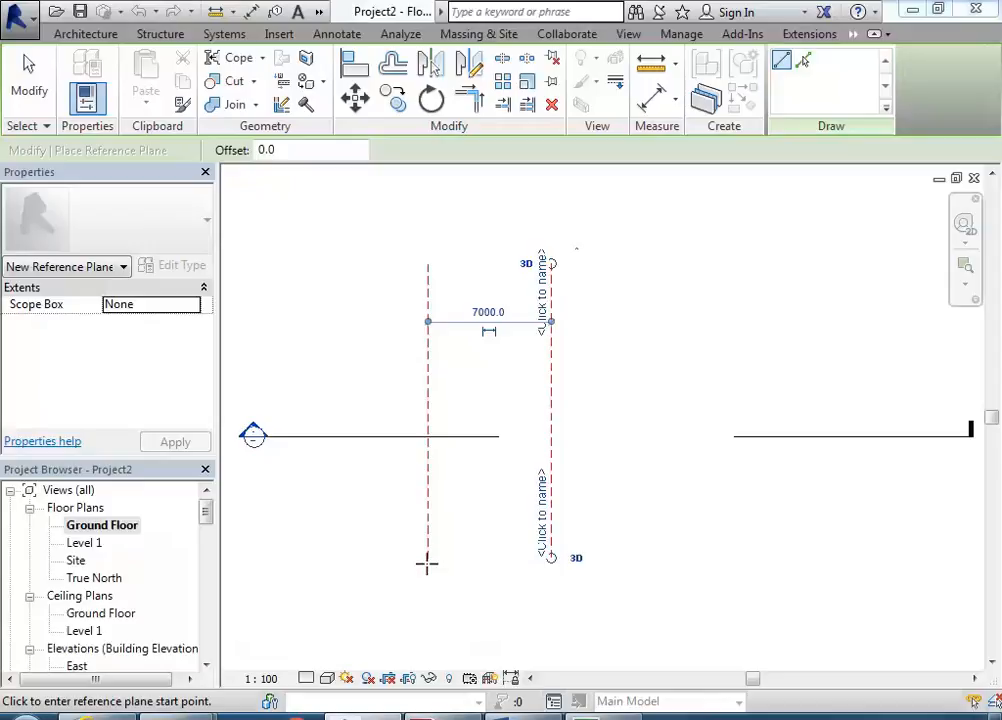
mouse_move(392, 560)
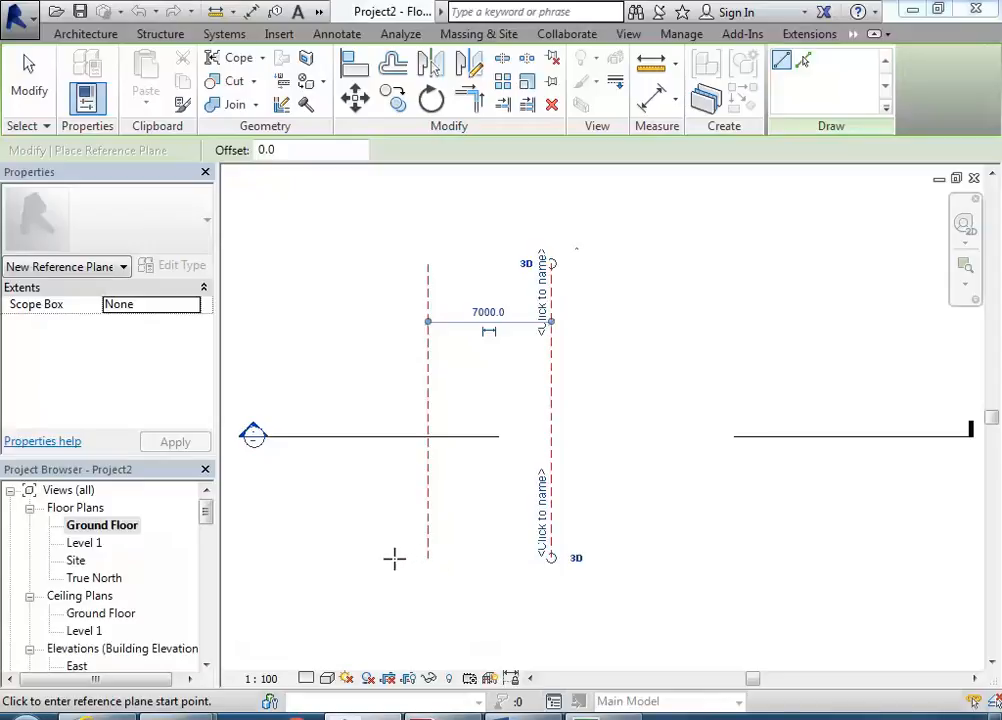
mouse_move(384, 524)
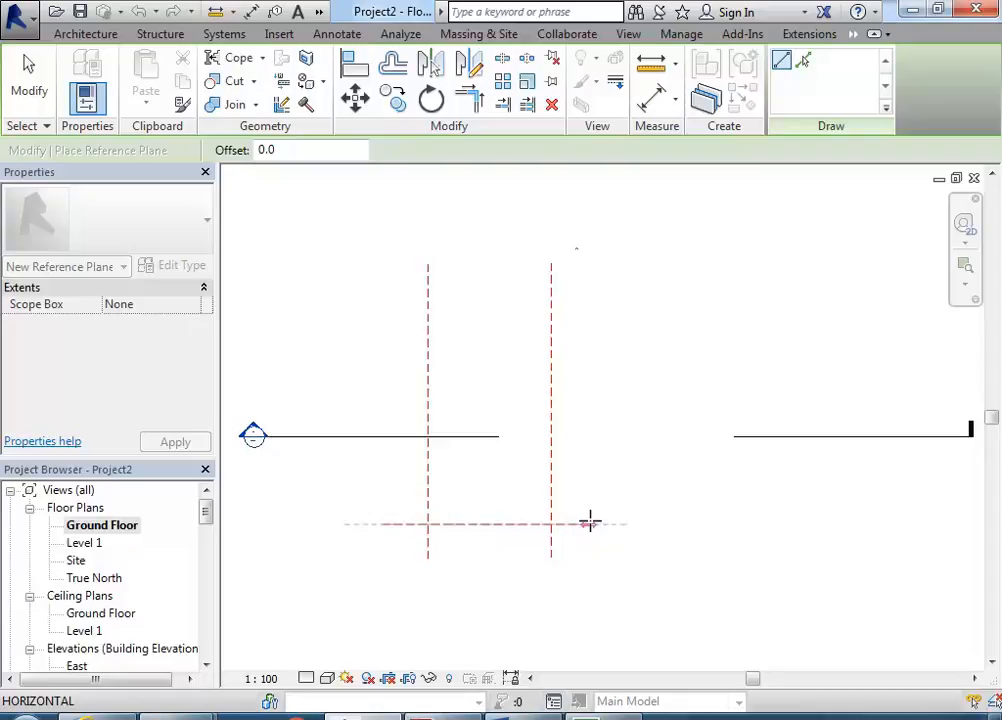
mouse_move(596, 522)
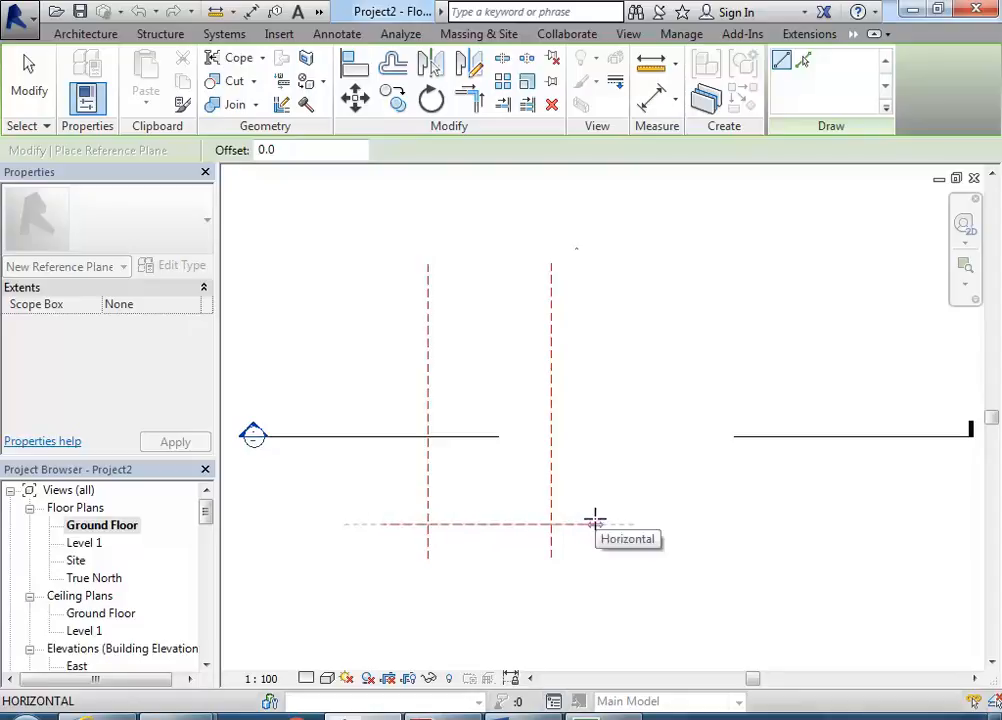
Draw the lower and upper horizontal reference planes across the two vertical ones.
click(596, 524)
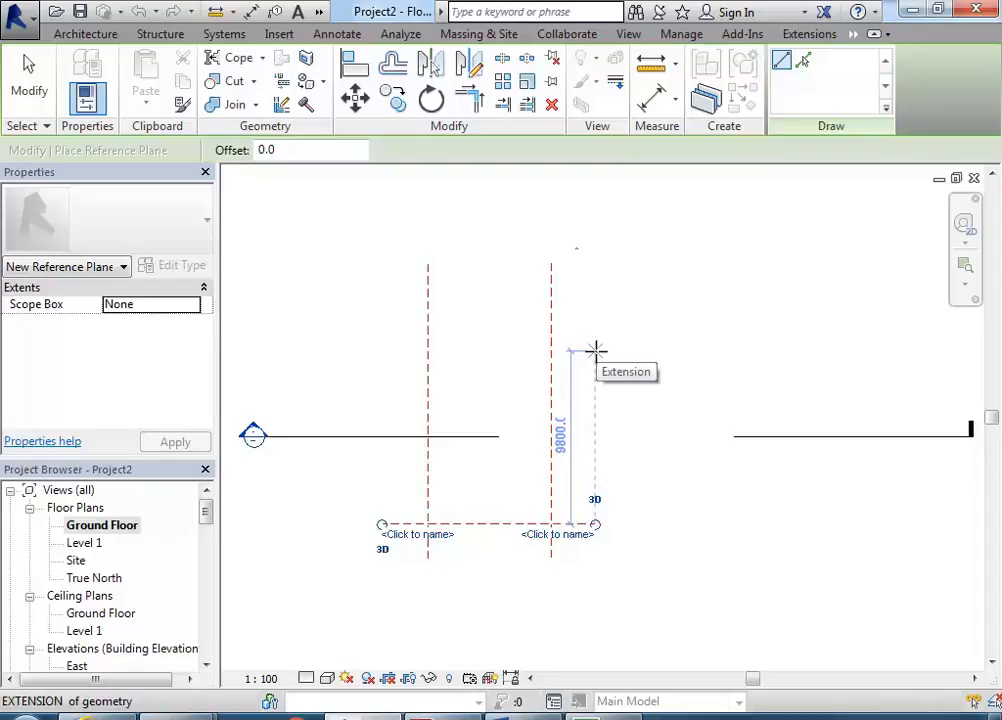
drag(596, 350, 596, 328)
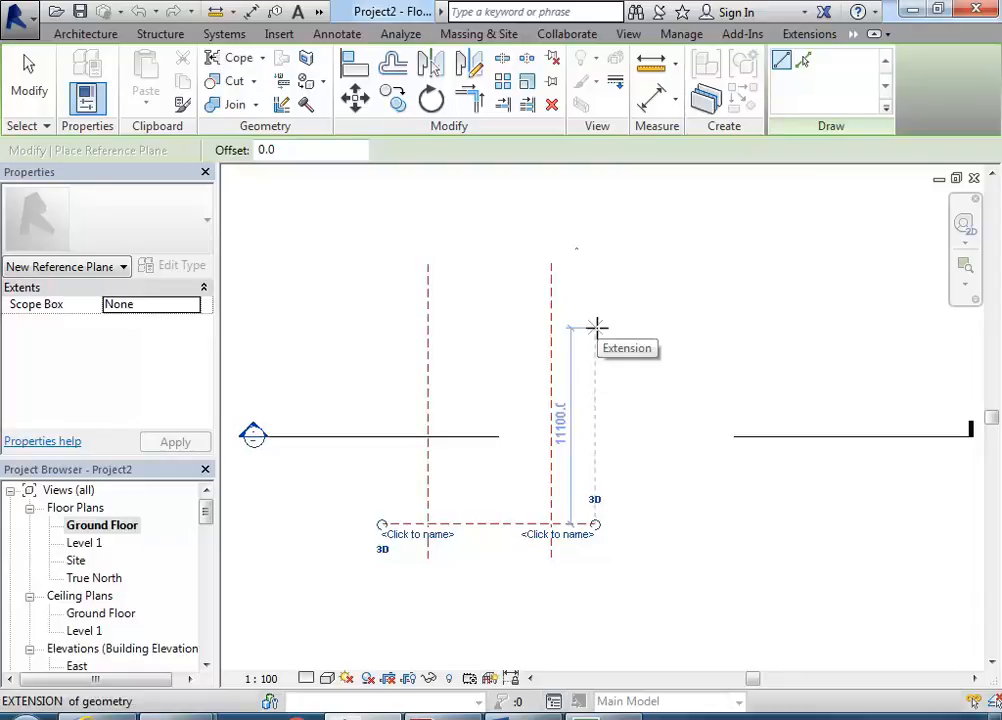
mouse_move(598, 328)
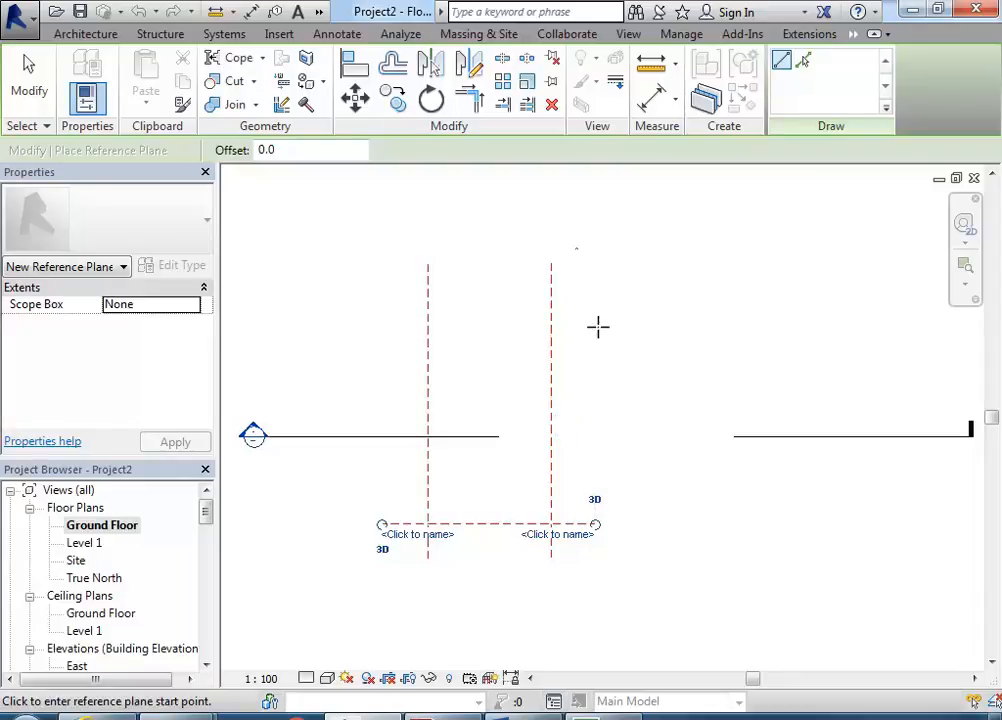
mouse_move(578, 326)
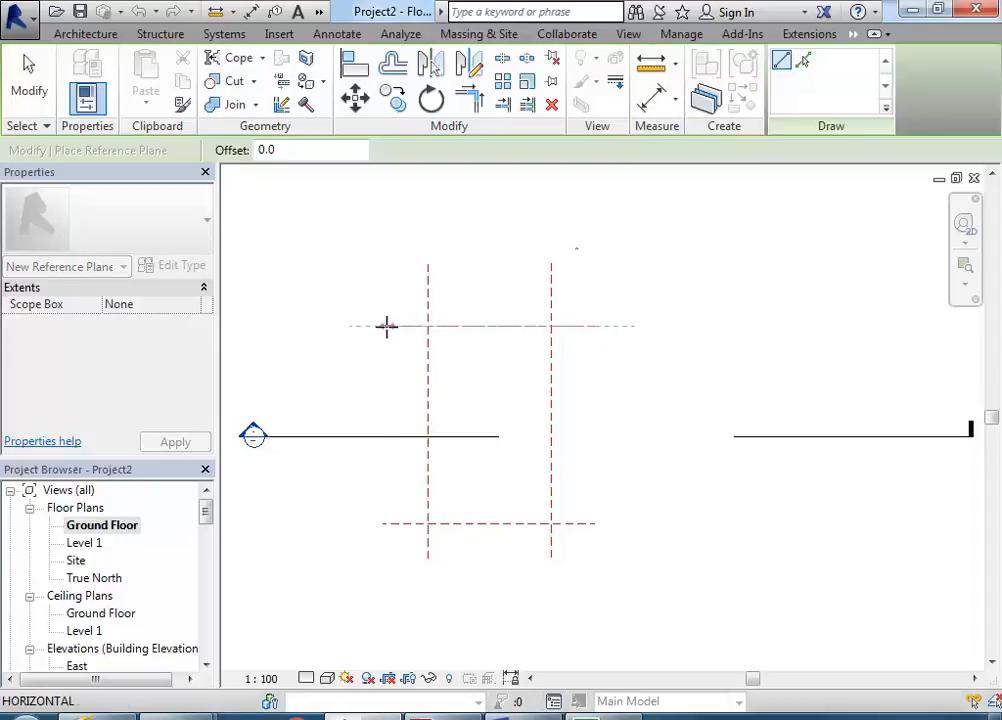
mouse_move(382, 328)
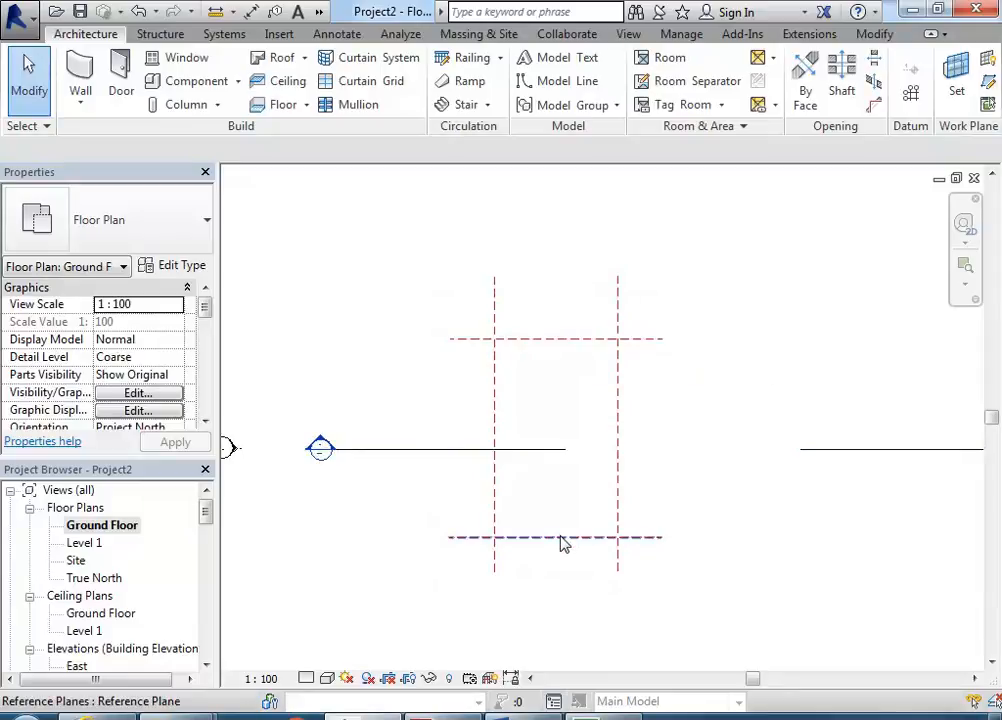
Select the horizontal reference planes and set their spacing to 12000.
click(492, 400)
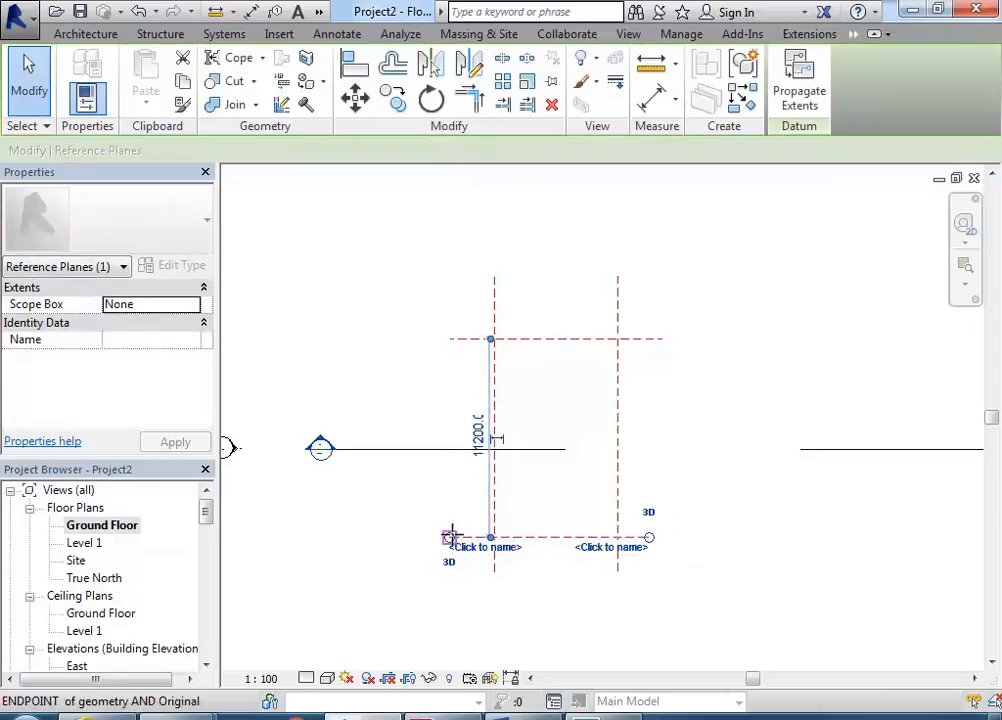
click(480, 438)
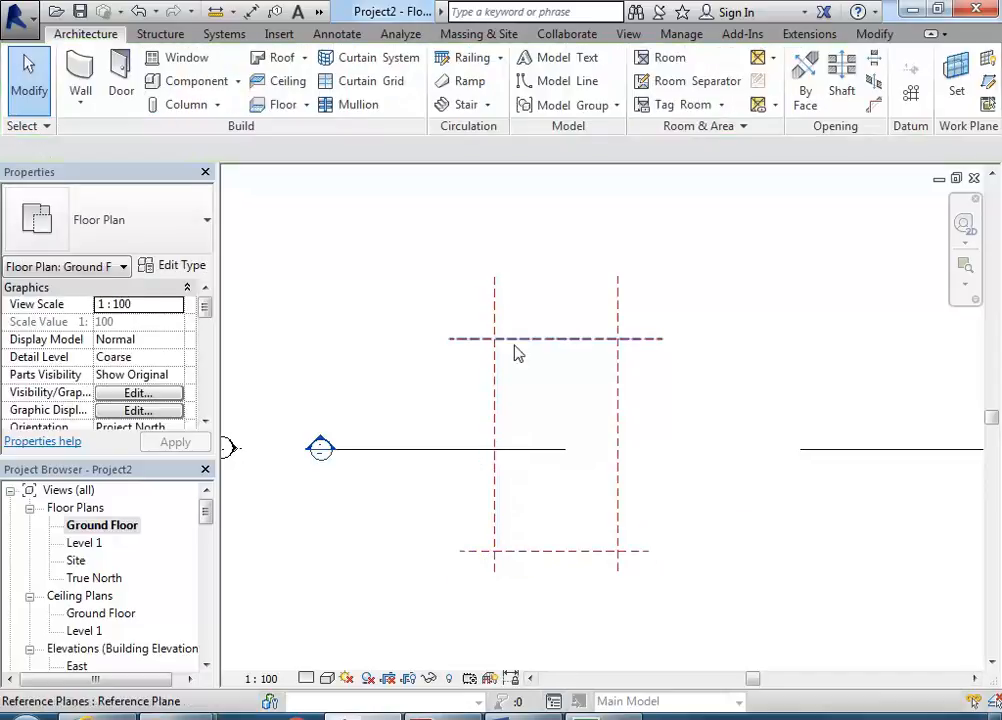
click(616, 420)
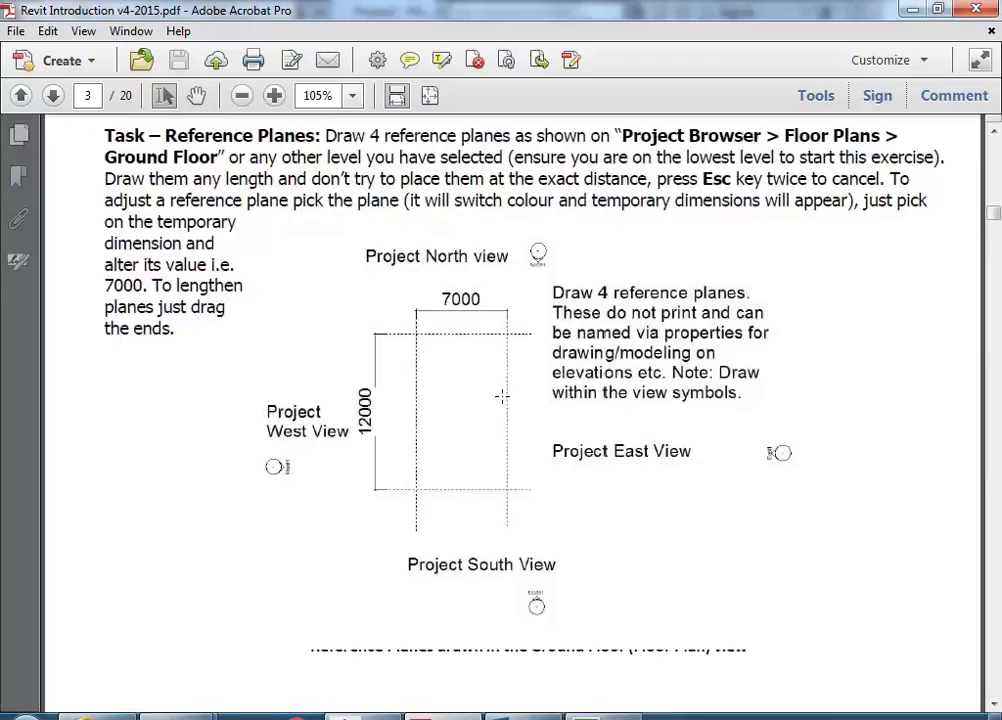
Scroll the tutorial PDF down to the Walls section on page 4.
click(22, 96)
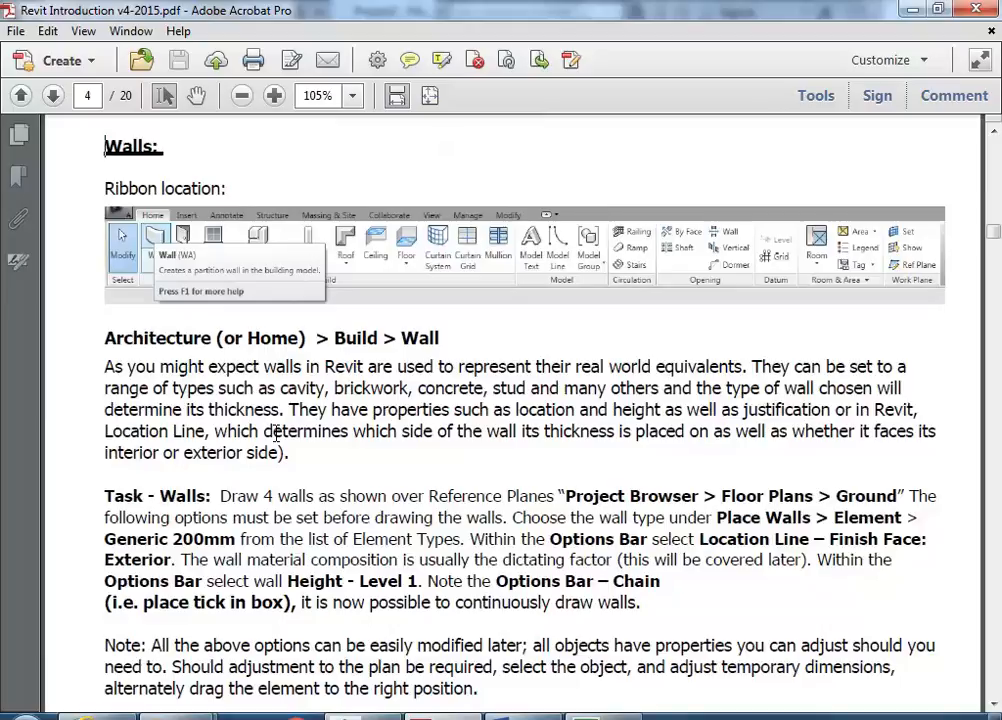
scroll(down, 3)
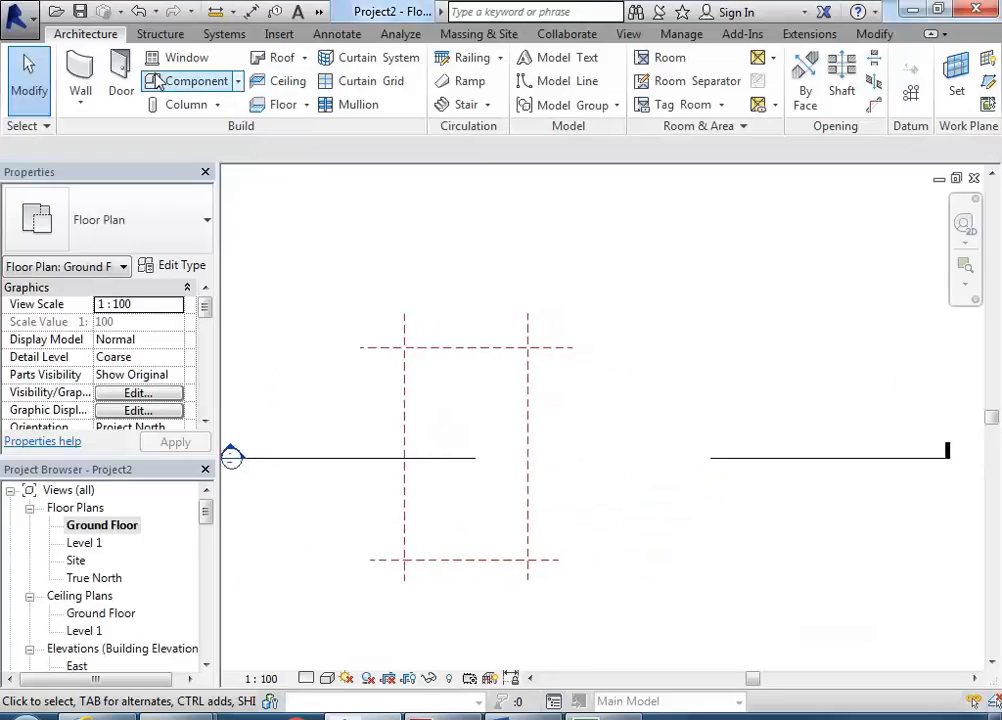
Check the Wall dropdown on the Architecture tab, then activate the Wall tool.
click(80, 76)
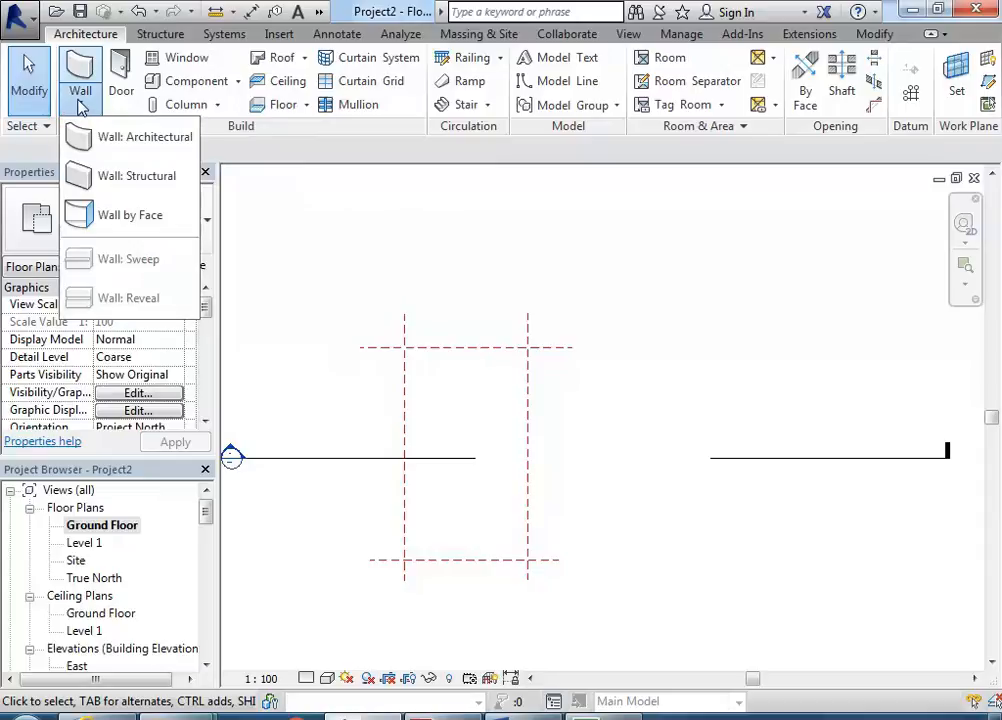
mouse_move(130, 176)
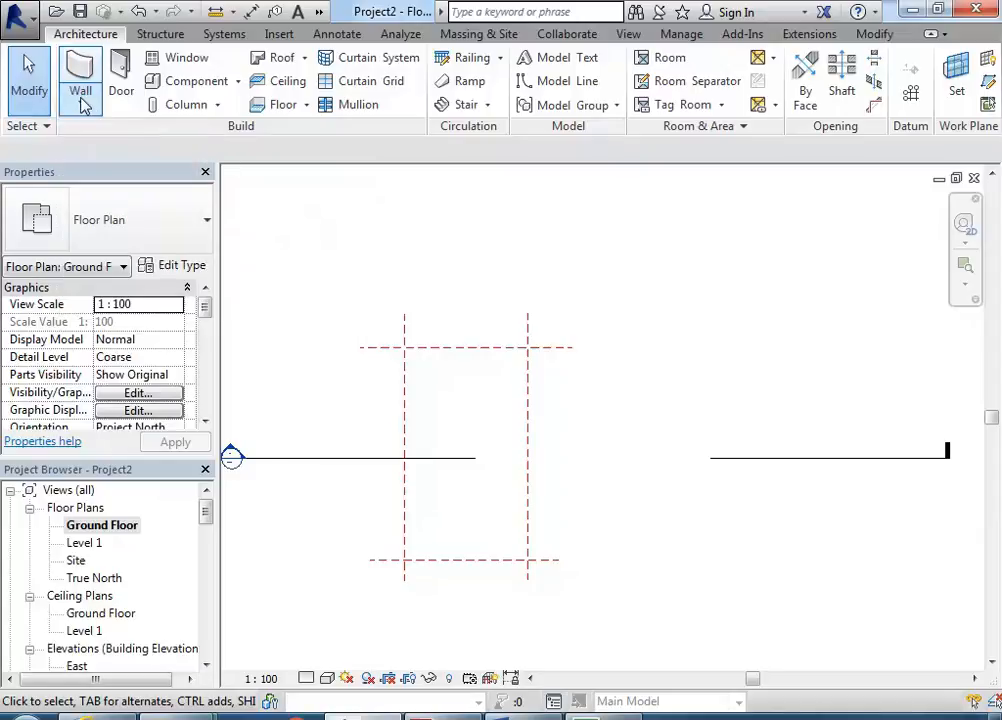
mouse_move(80, 72)
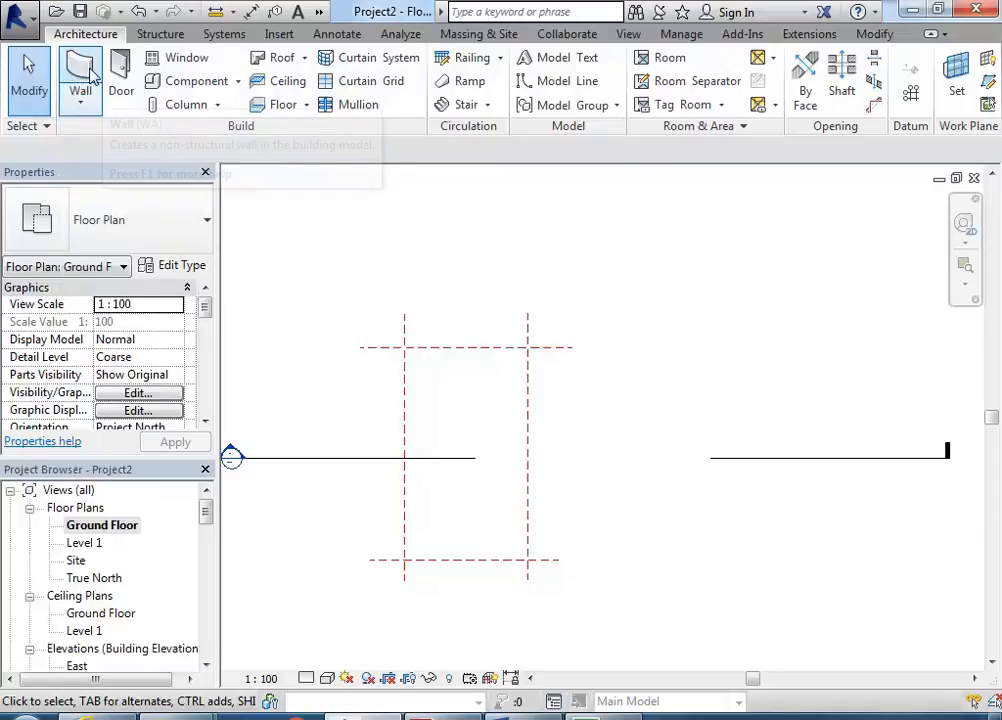
mouse_move(80, 90)
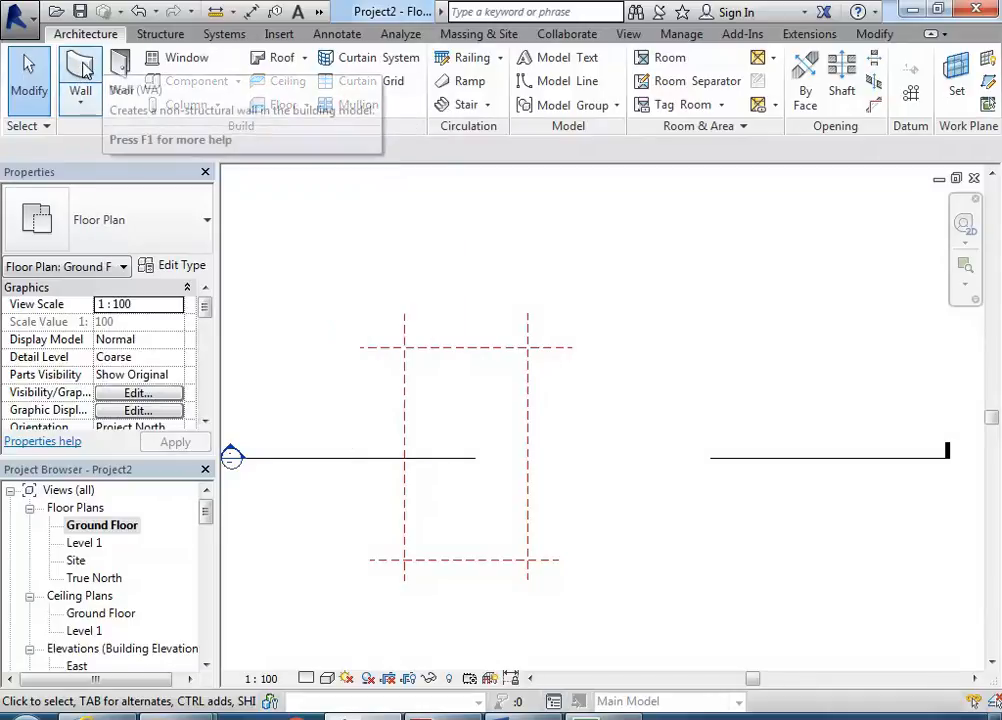
mouse_move(80, 76)
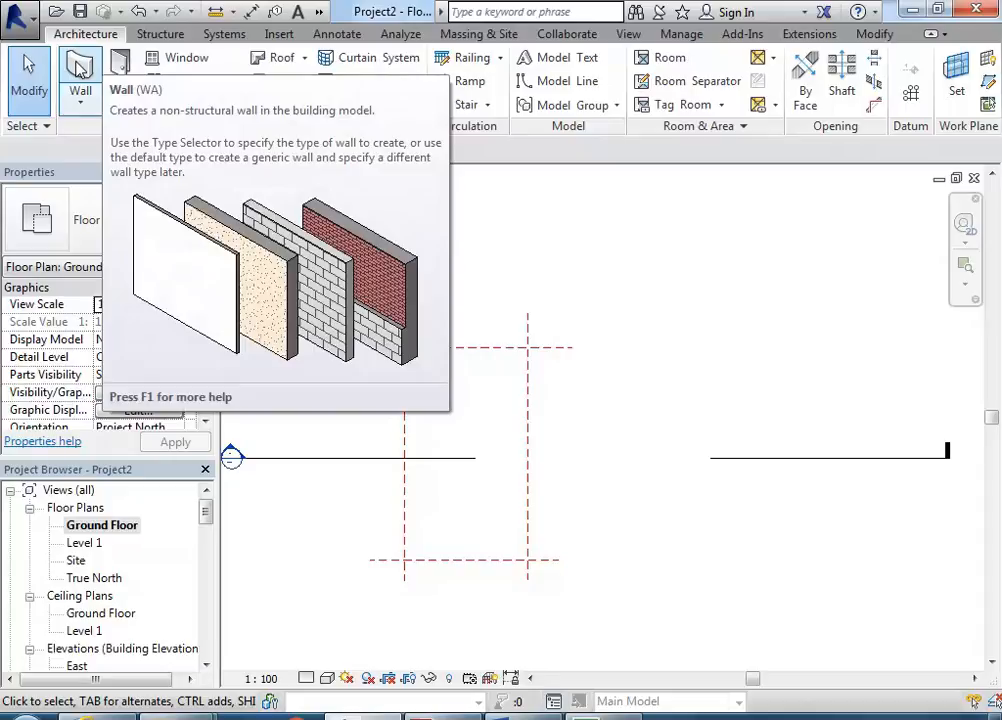
click(80, 76)
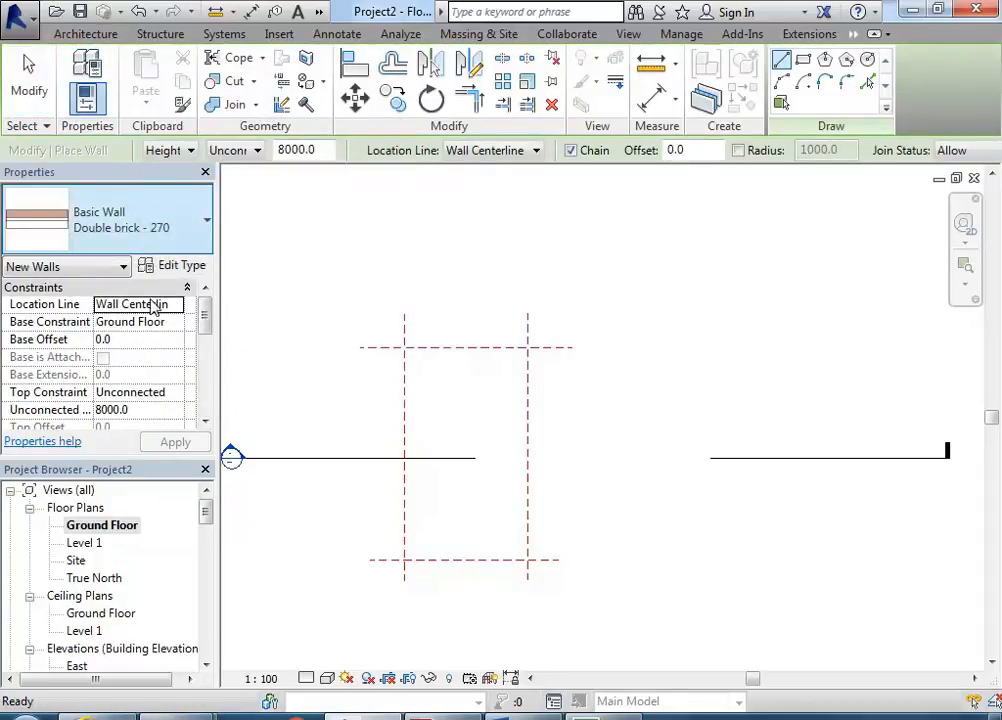
Choose Generic 200mm Wall as the wall type in the Type Selector.
click(130, 218)
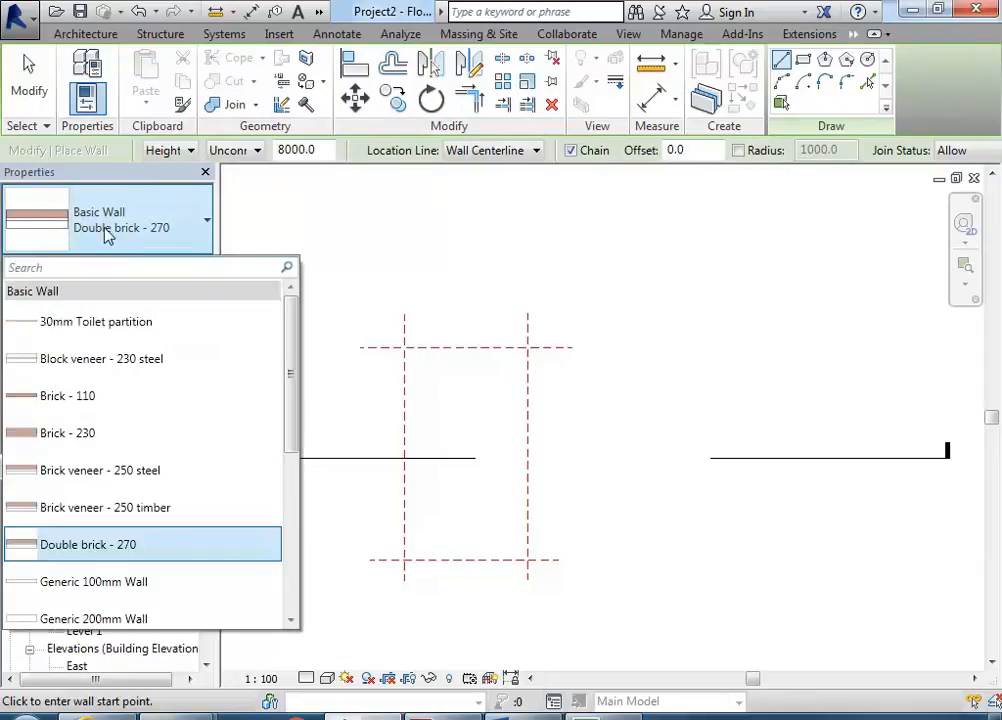
mouse_move(96, 320)
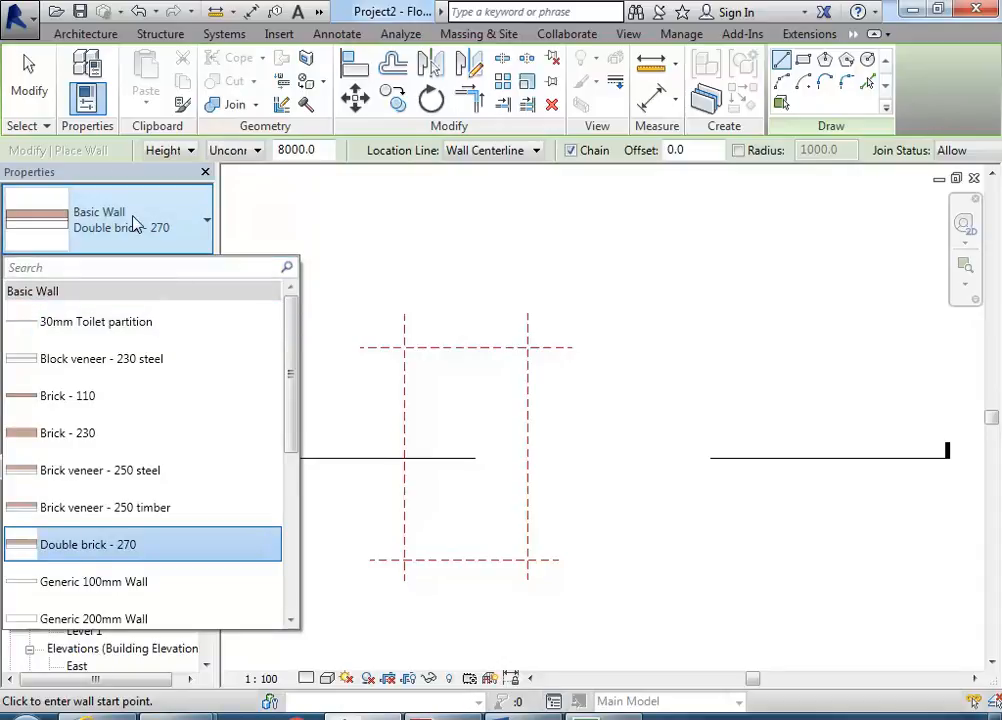
scroll(down, 3)
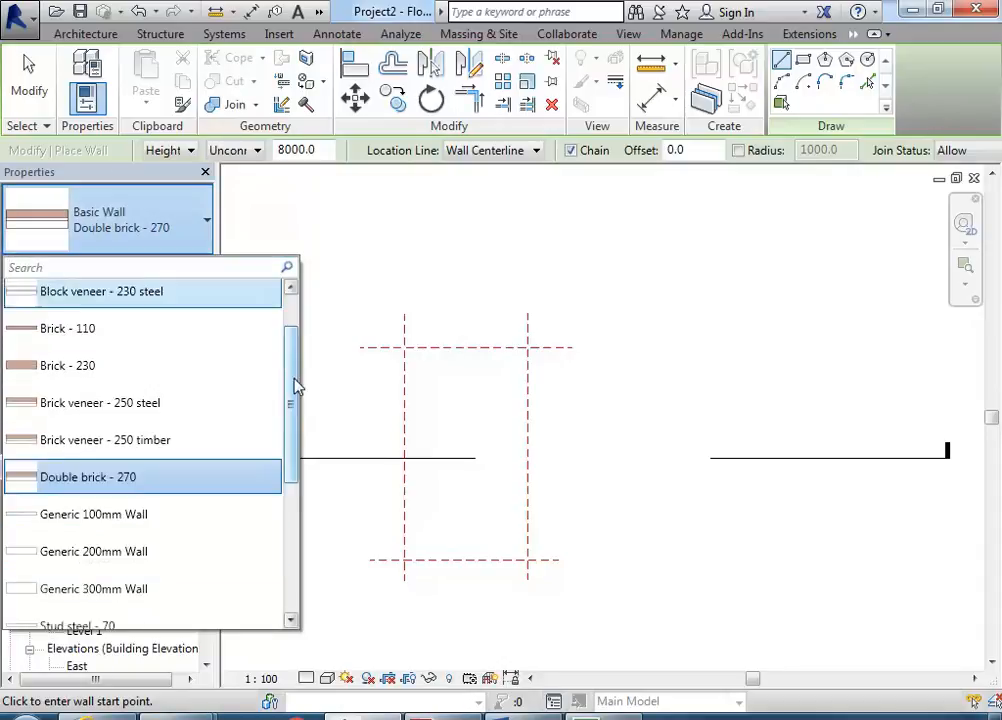
scroll(down, 3)
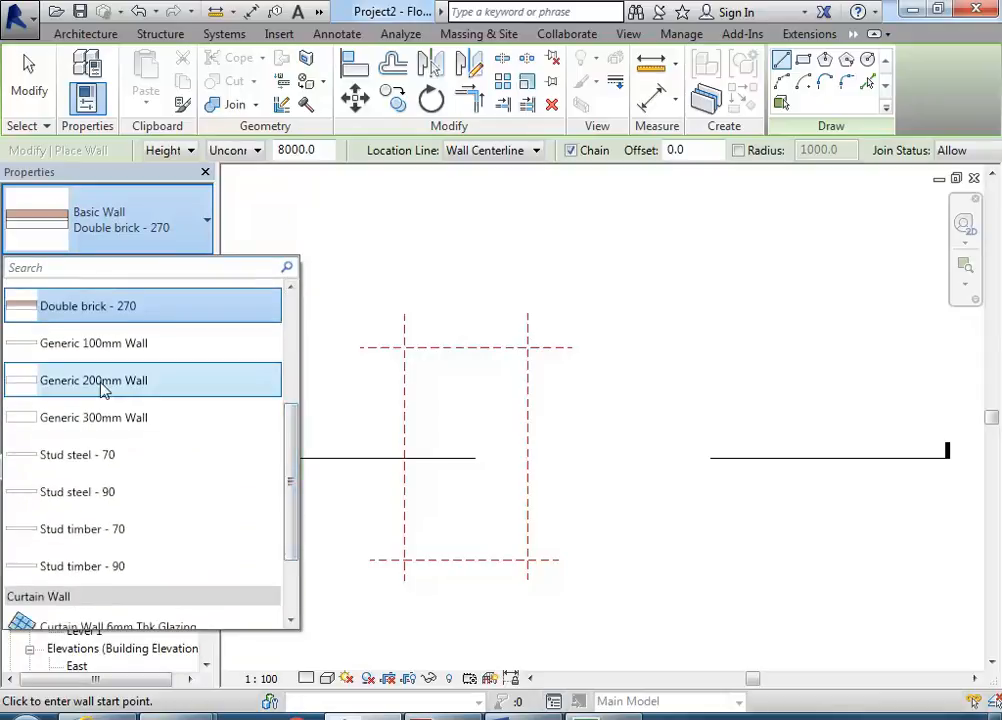
mouse_move(124, 388)
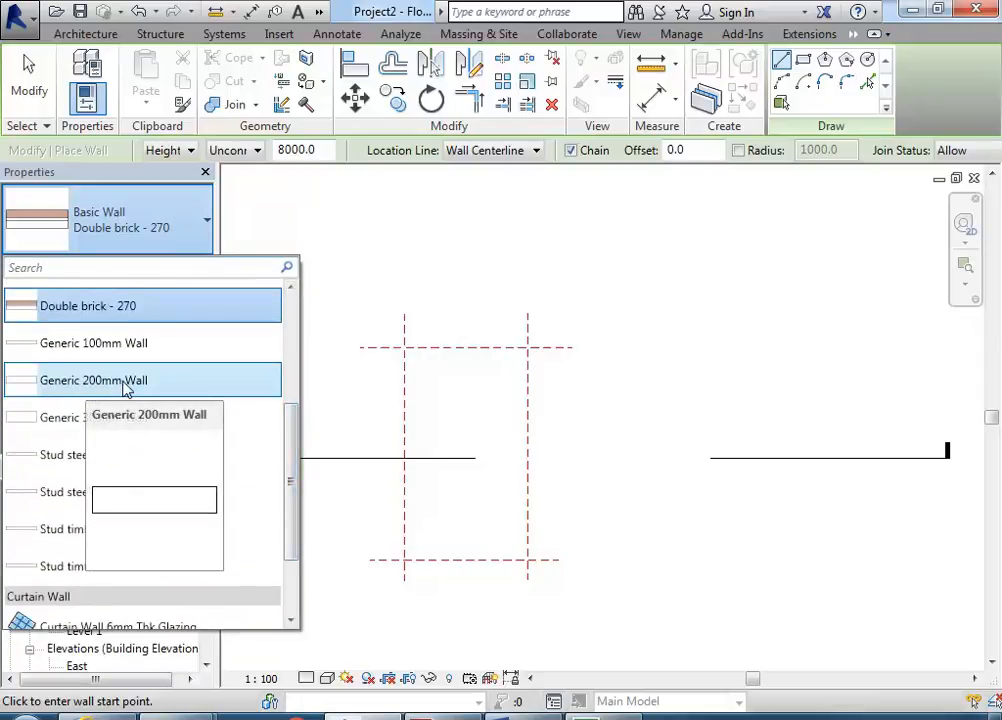
click(92, 380)
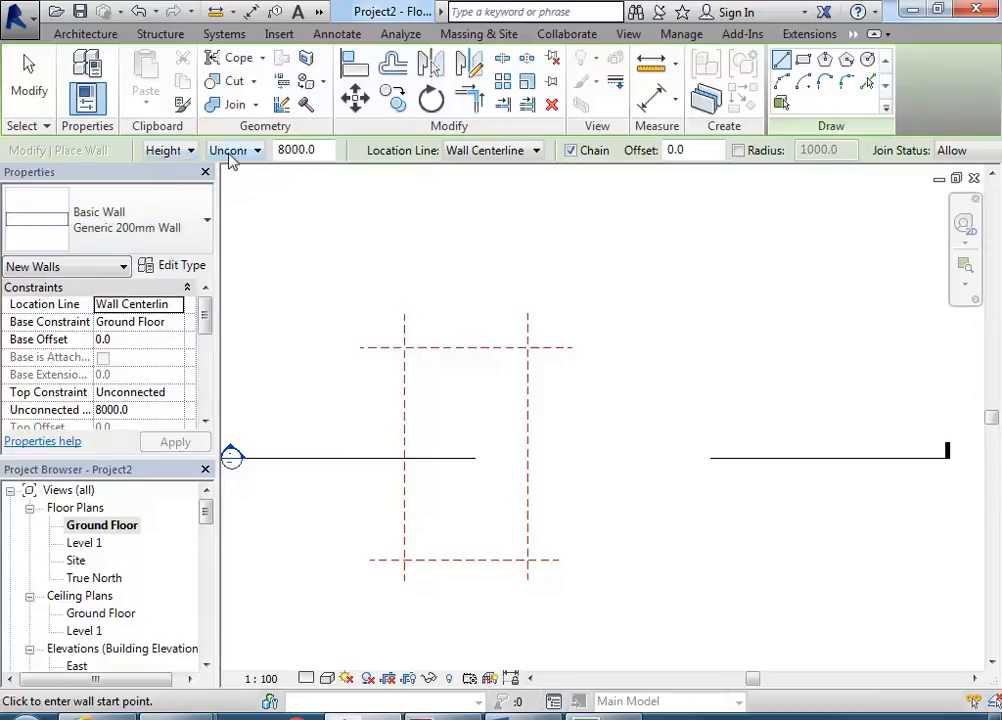
Set wall height to Level 1 and location line to Finish Face: Exterior.
click(236, 150)
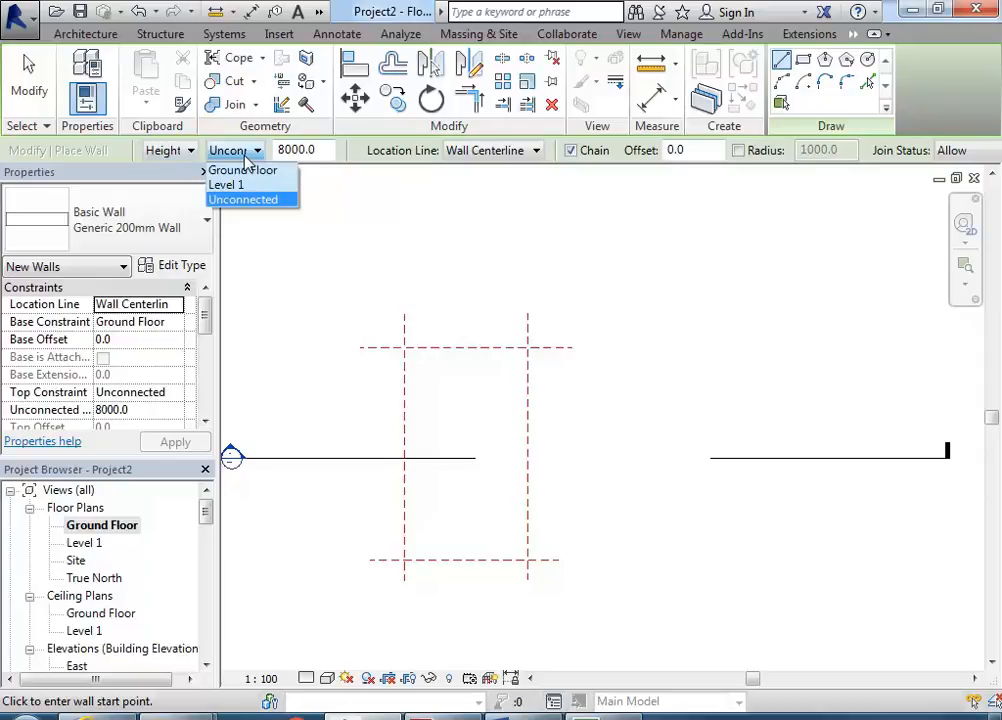
click(226, 184)
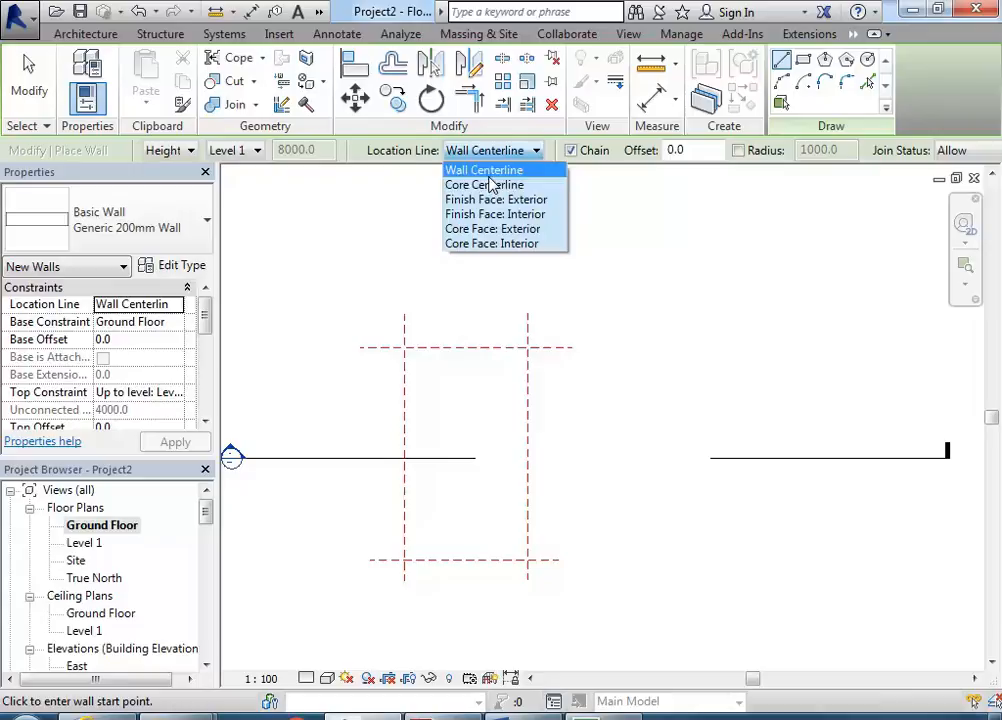
click(496, 200)
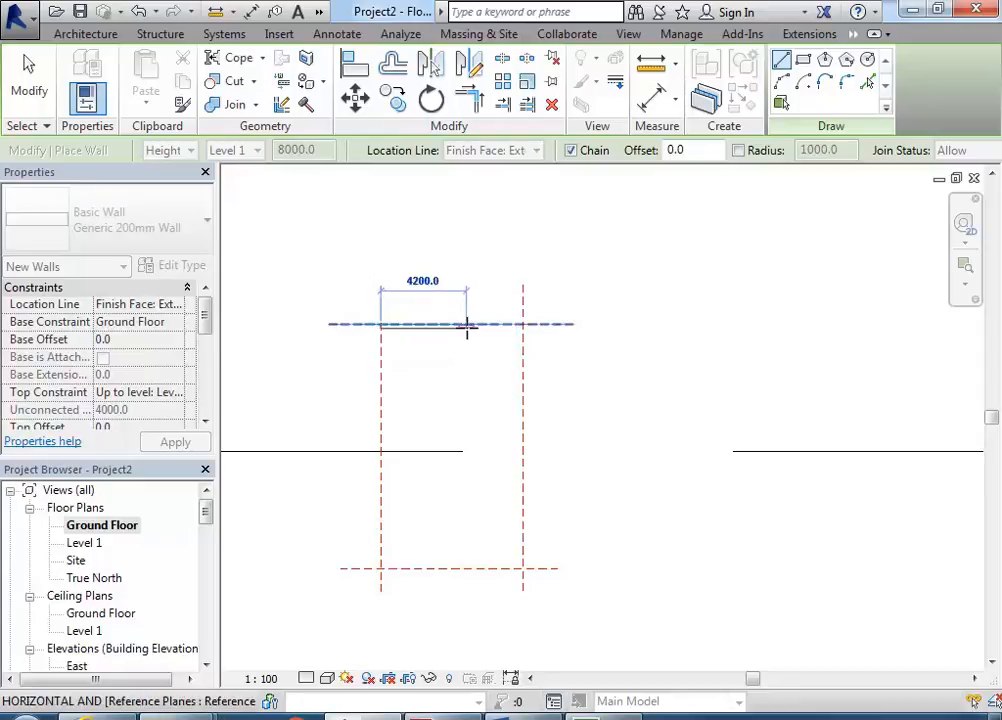
mouse_move(524, 324)
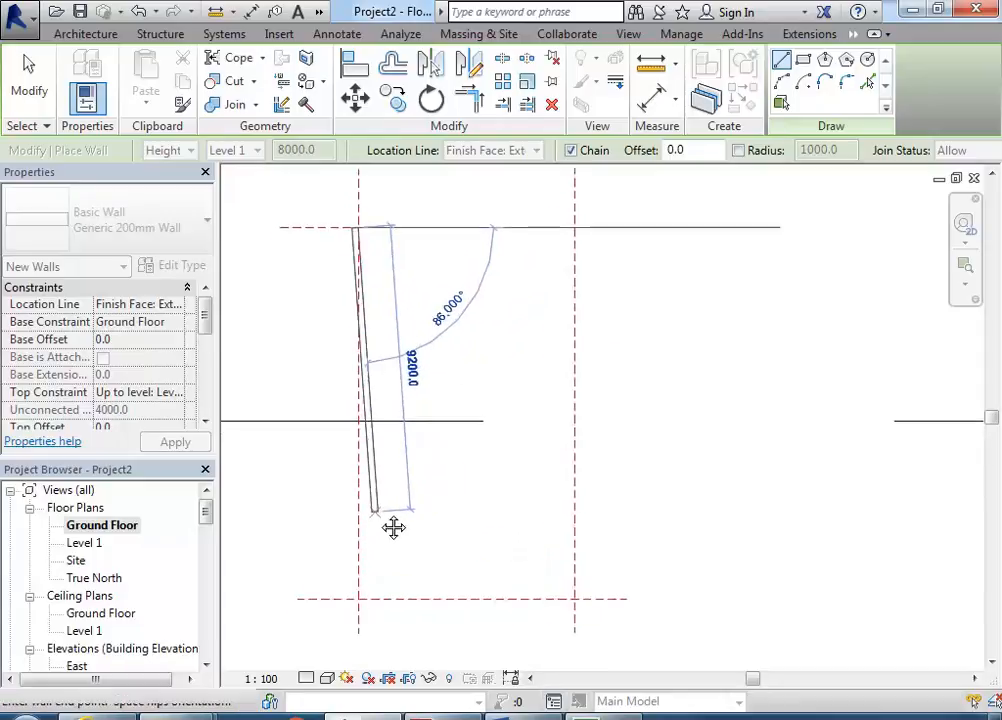
Draw the top wall of the rectangle along the reference planes to the corner intersection.
drag(392, 528, 344, 616)
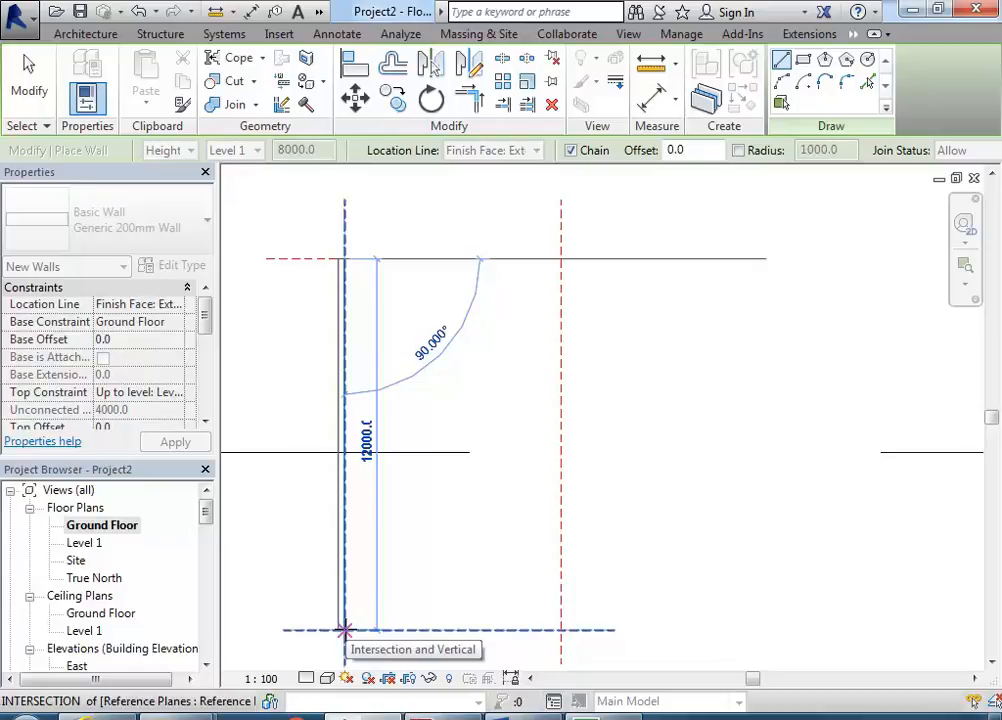
click(560, 258)
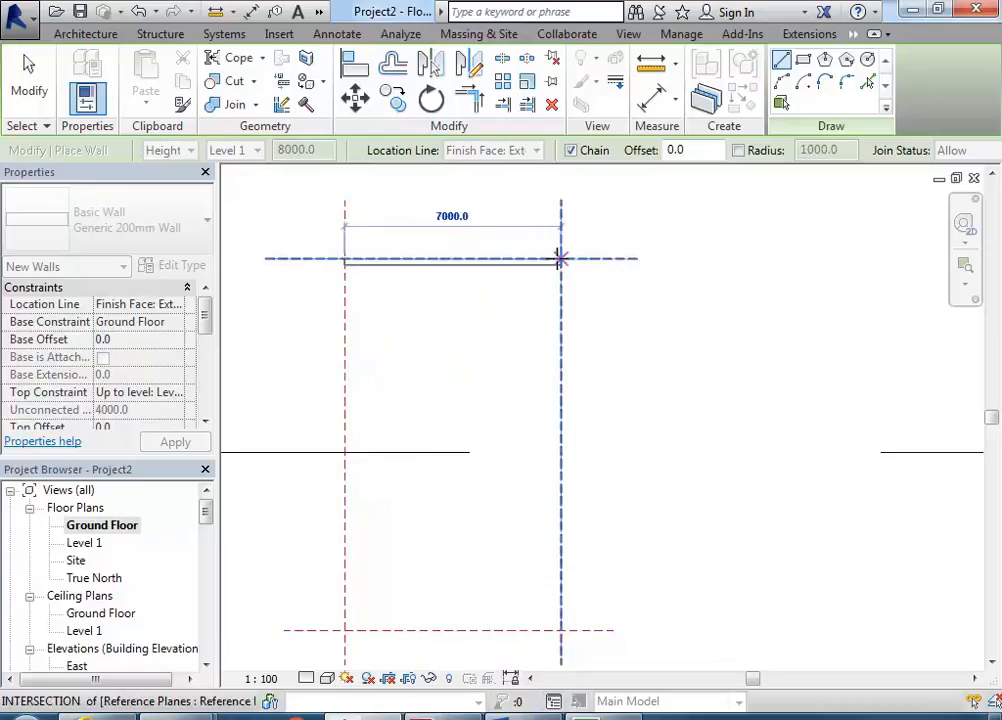
mouse_move(558, 258)
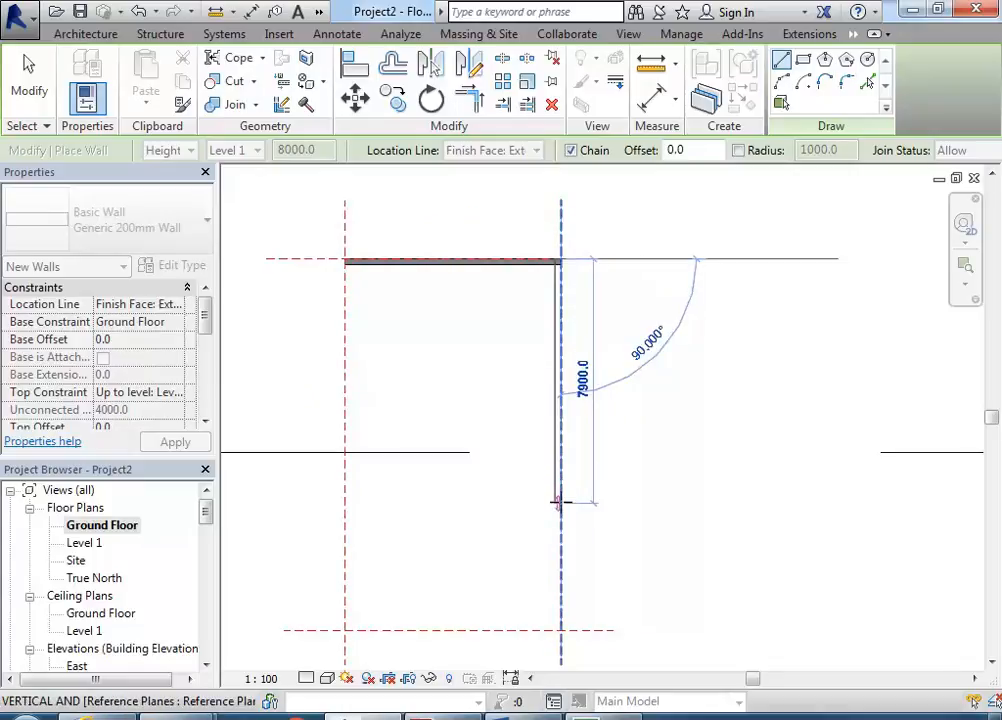
drag(558, 504, 558, 624)
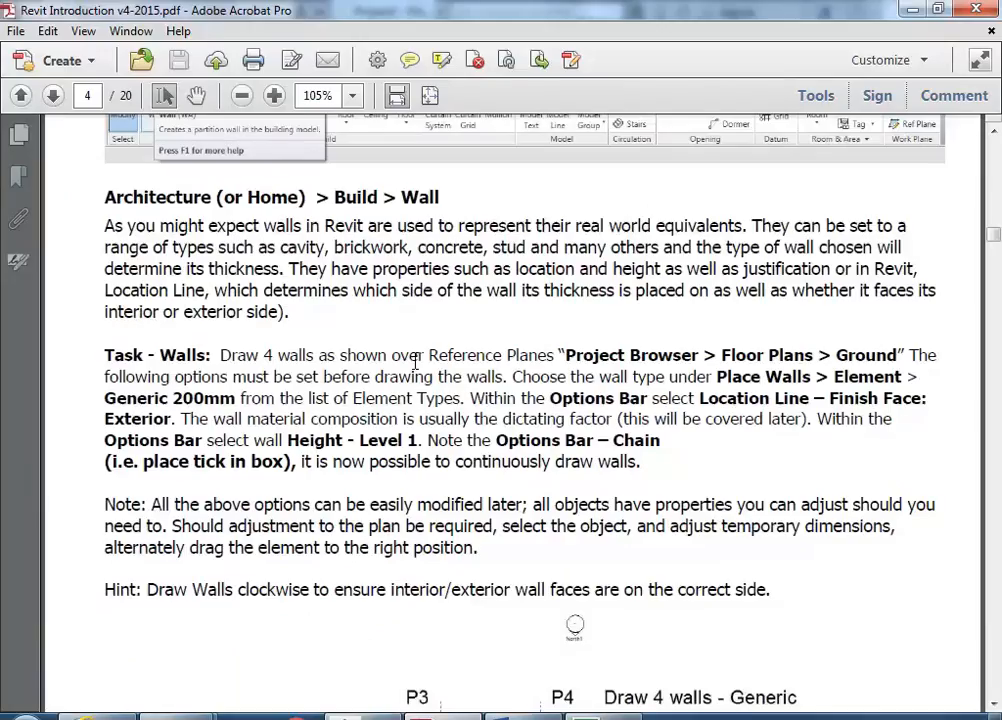
Scroll the tutorial to the four-wall P1–P4 diagram, then return to Revit.
scroll(down, 3)
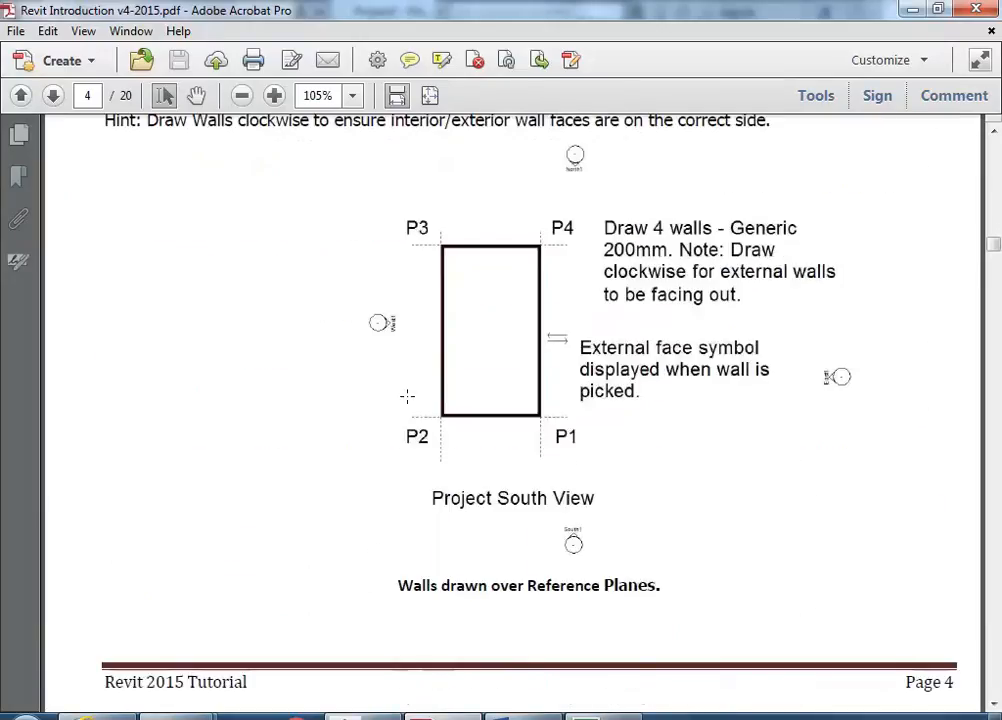
mouse_move(364, 424)
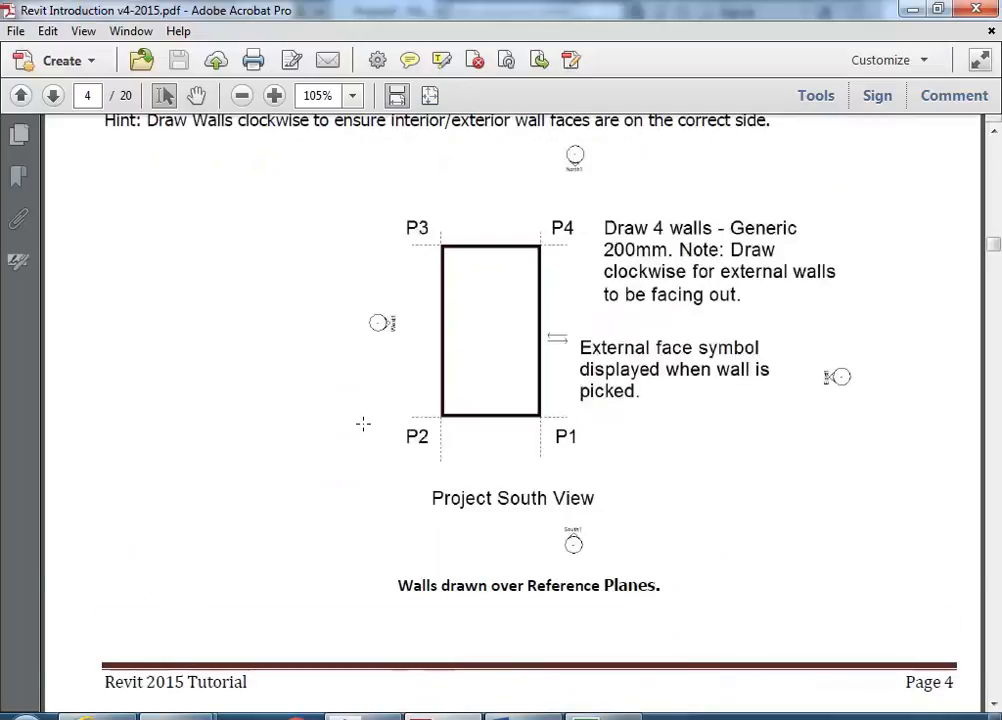
click(52, 96)
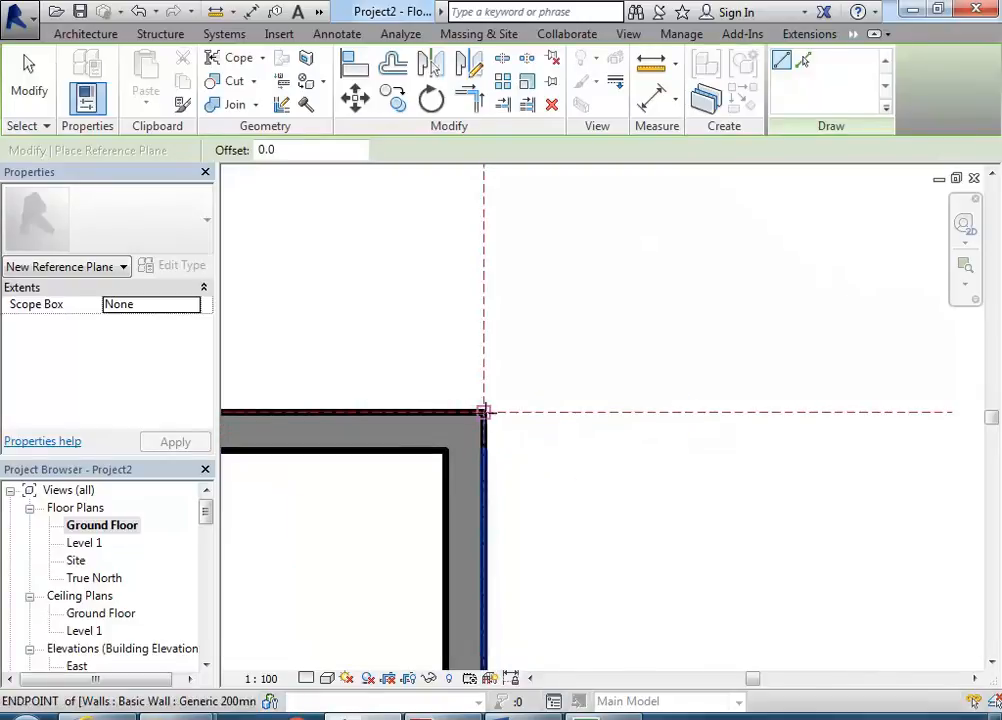
mouse_move(484, 412)
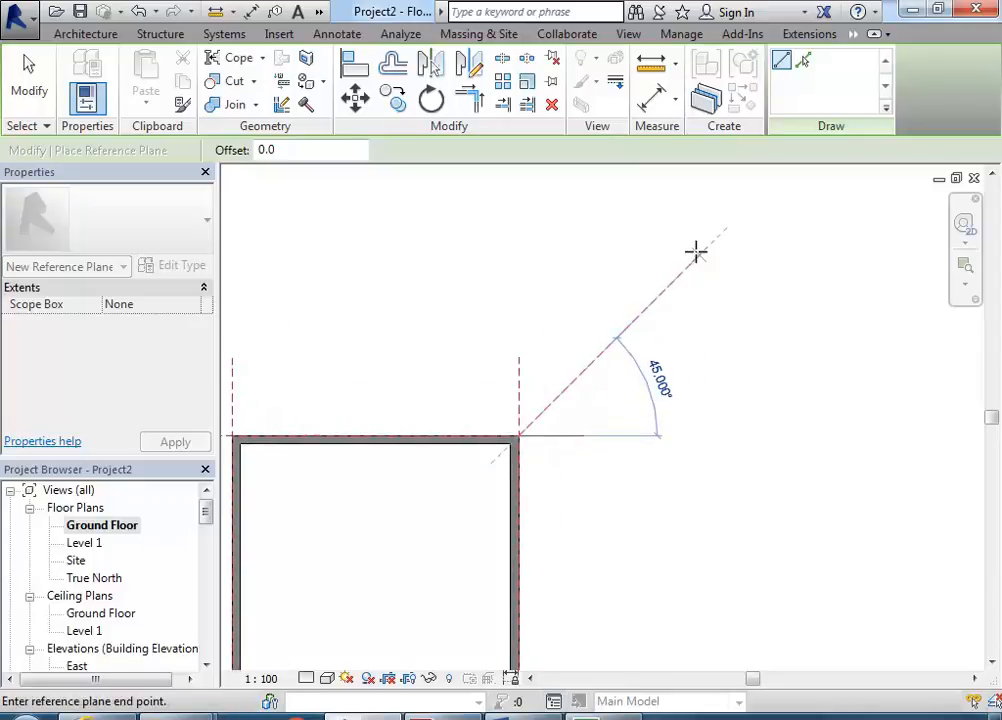
mouse_move(708, 250)
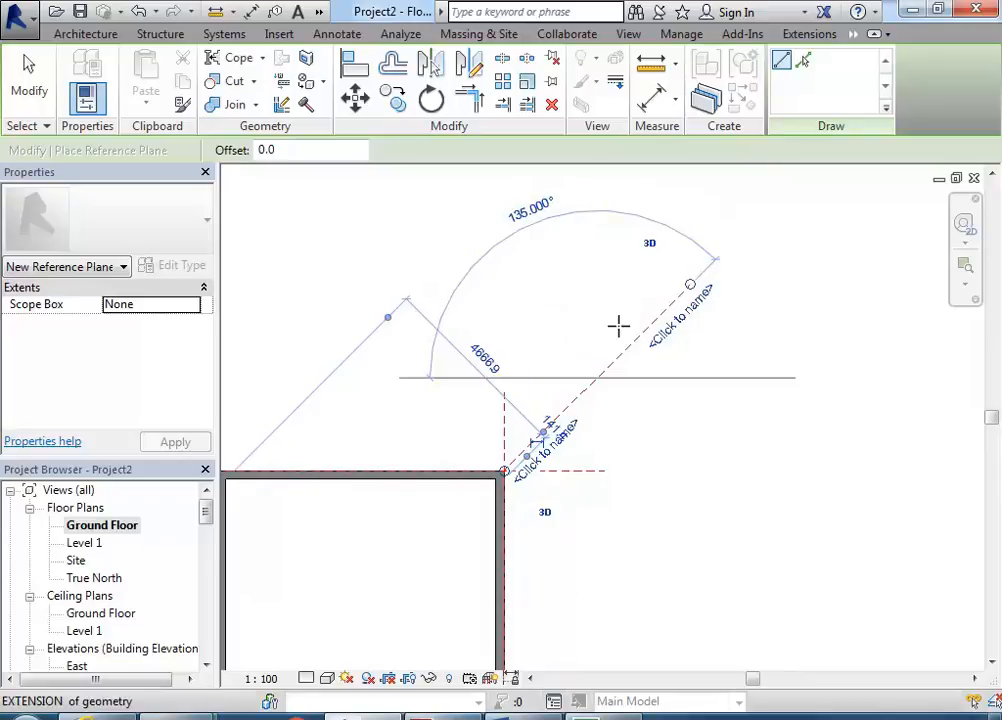
mouse_move(558, 278)
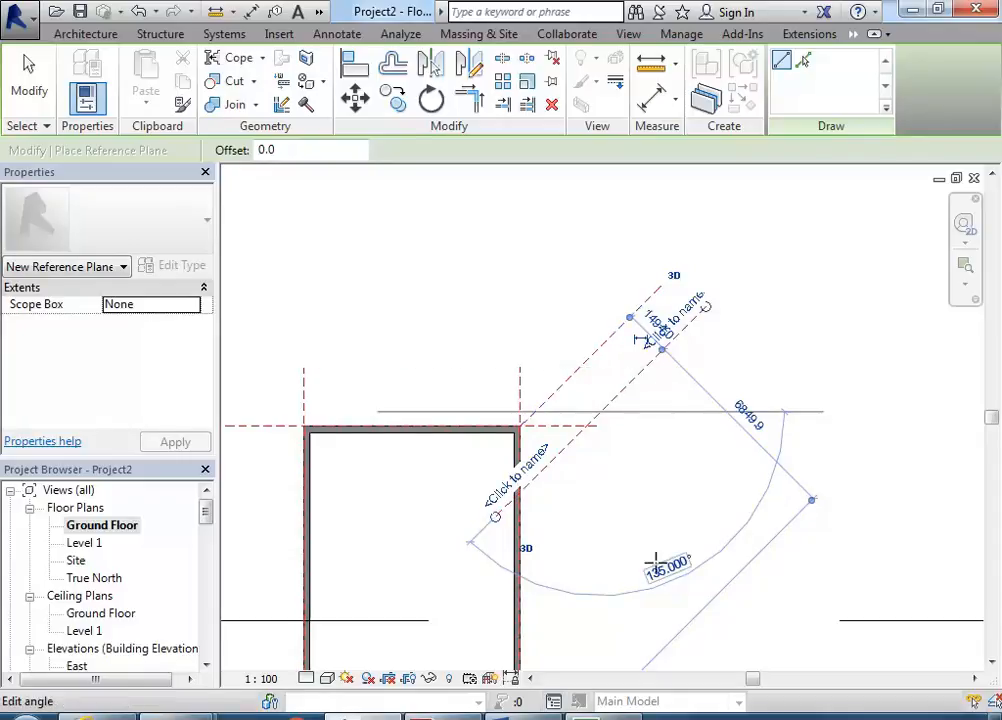
mouse_move(664, 568)
text(2)
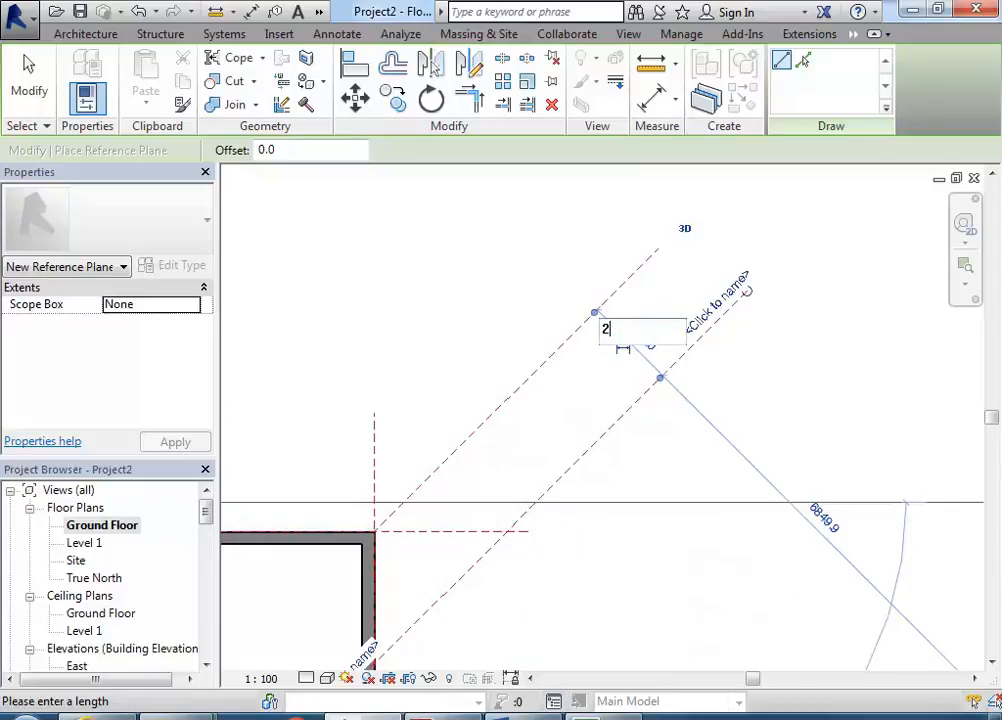
Place a second 45° reference plane parallel to the first at a 2000 offset.
text(000)
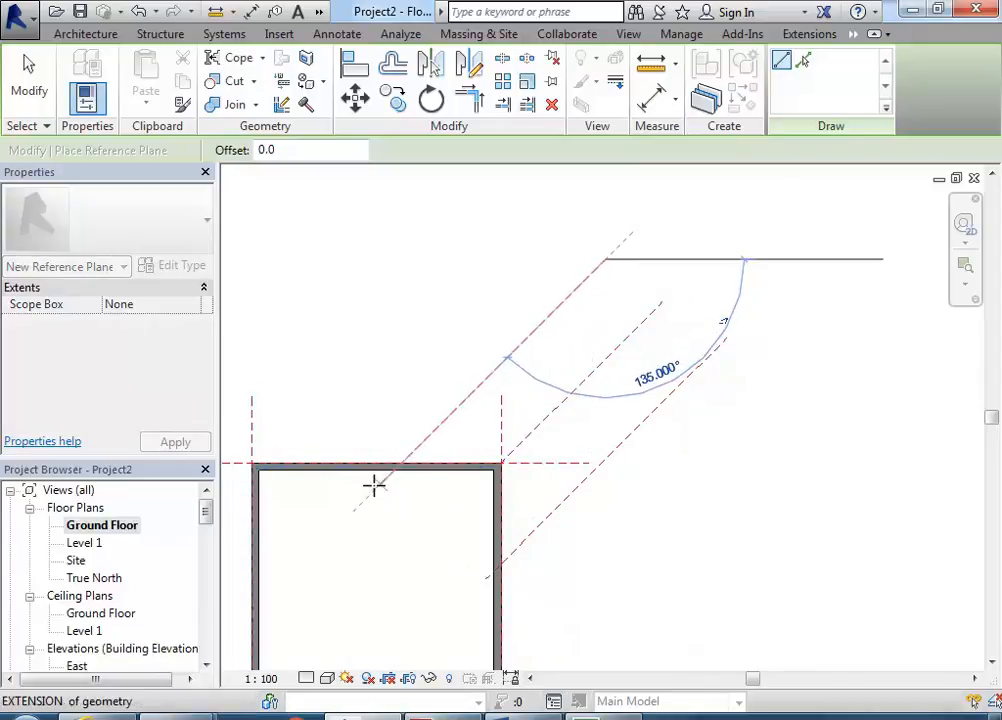
click(376, 490)
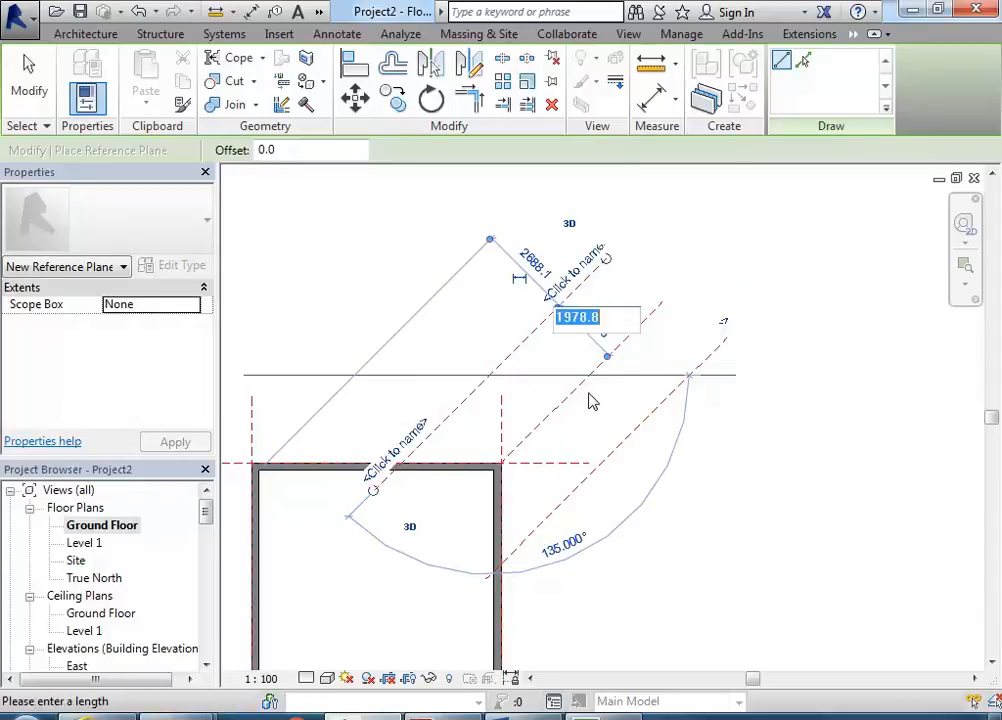
text(2000.0)
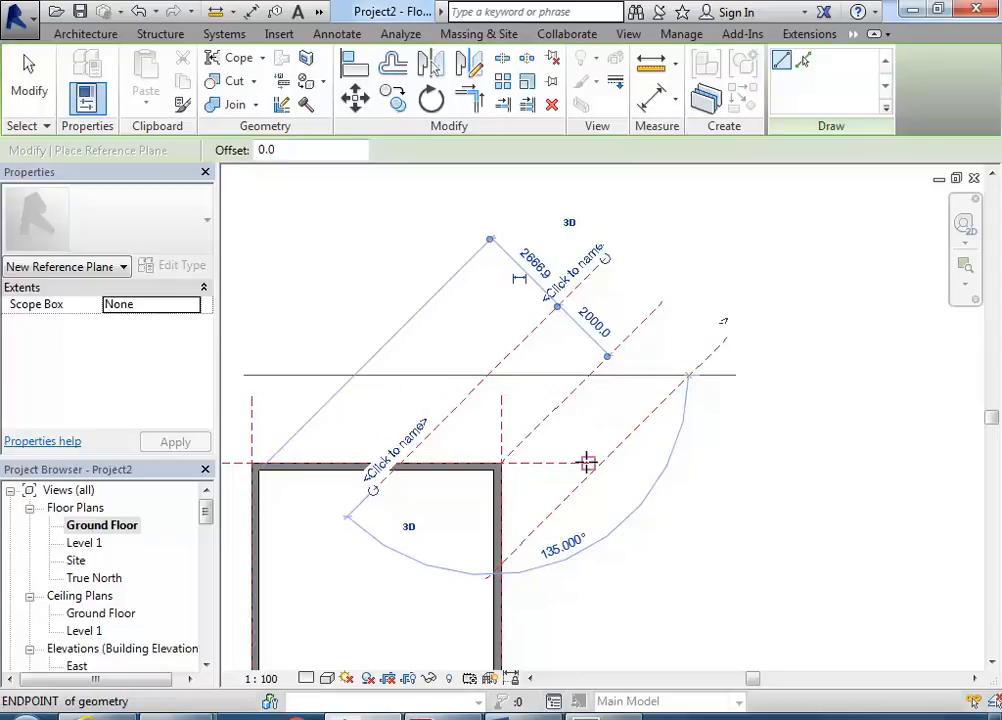
click(588, 462)
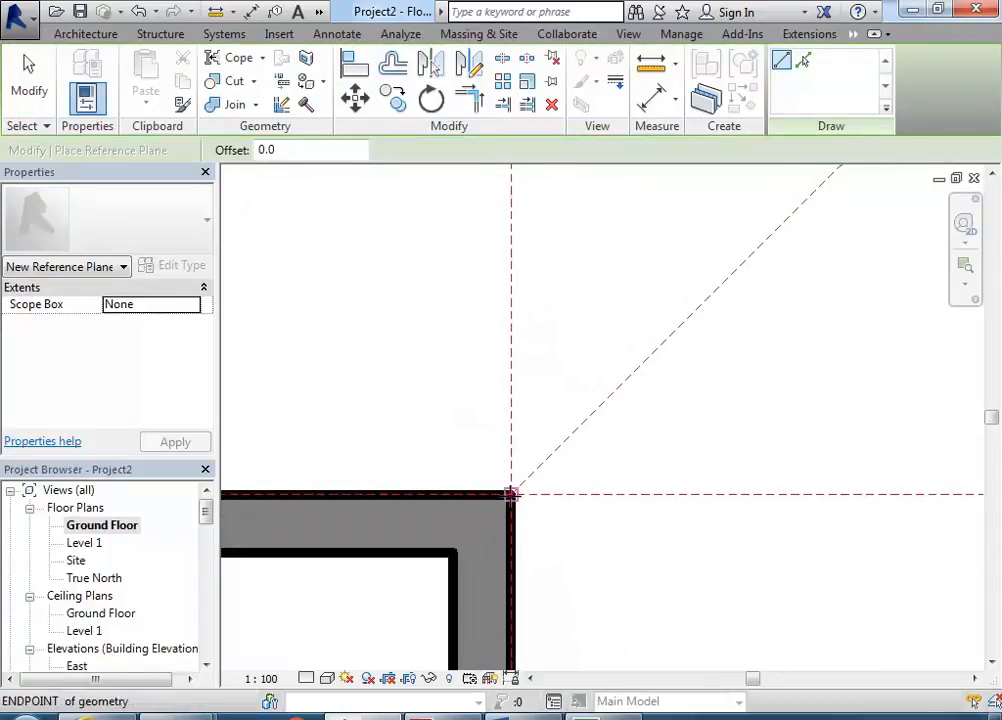
mouse_move(512, 496)
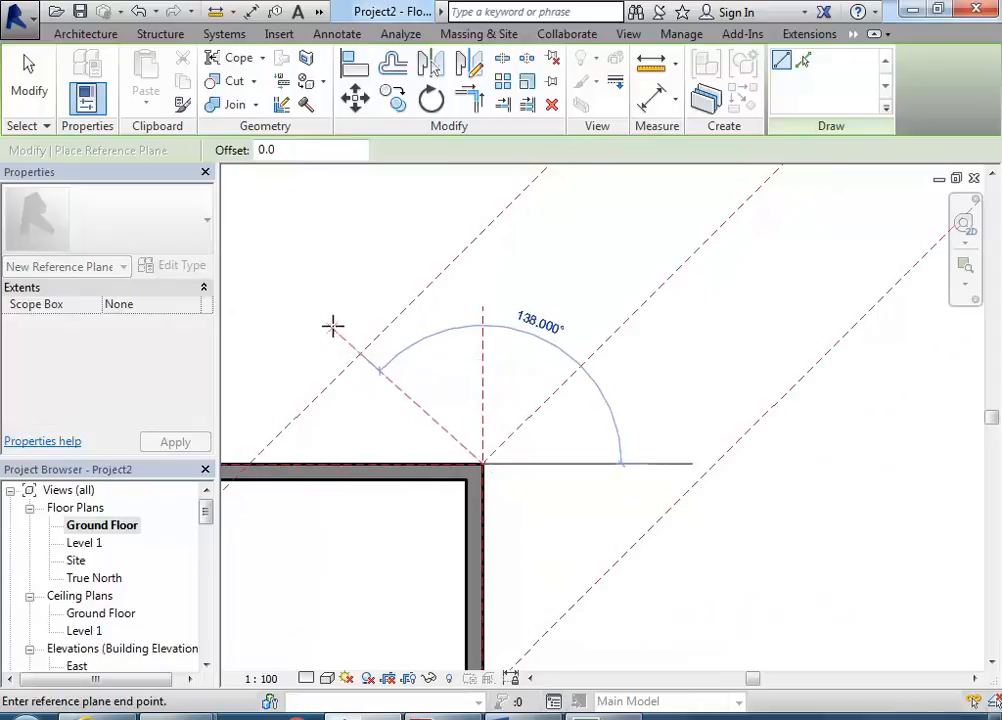
mouse_move(332, 314)
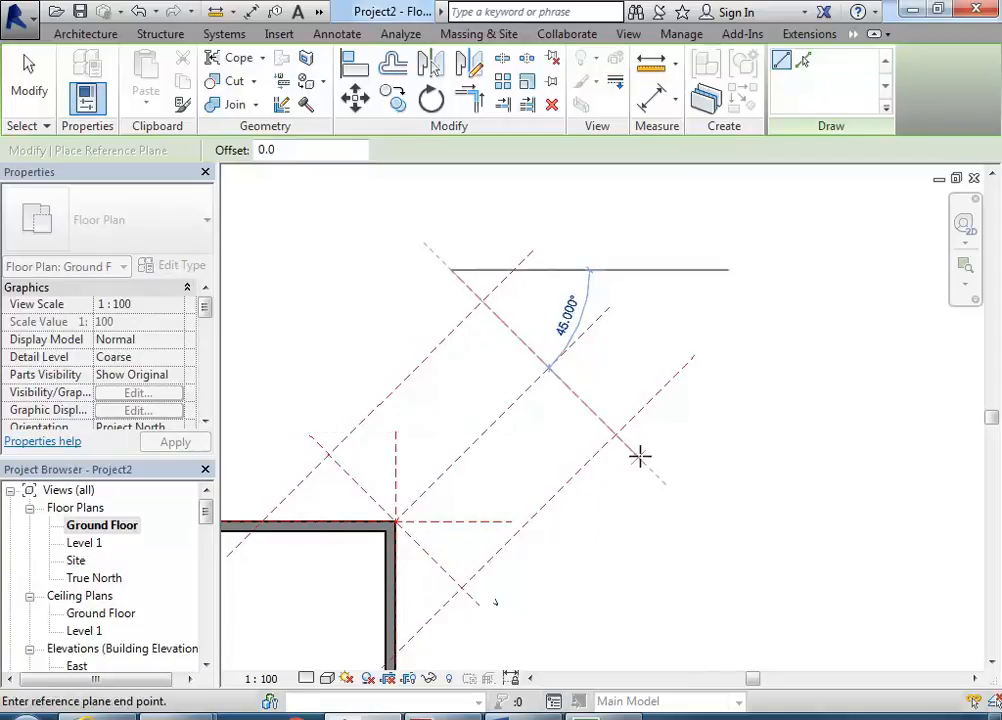
mouse_move(650, 466)
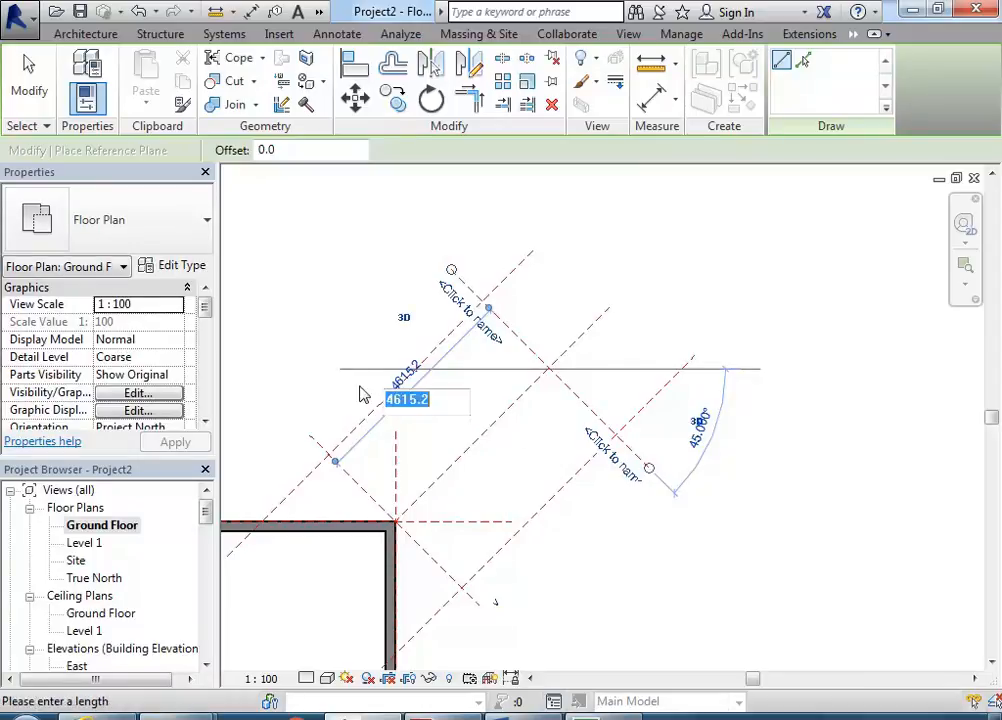
Enter the length for another 45° reference plane crossing the parallel pair.
text(4)
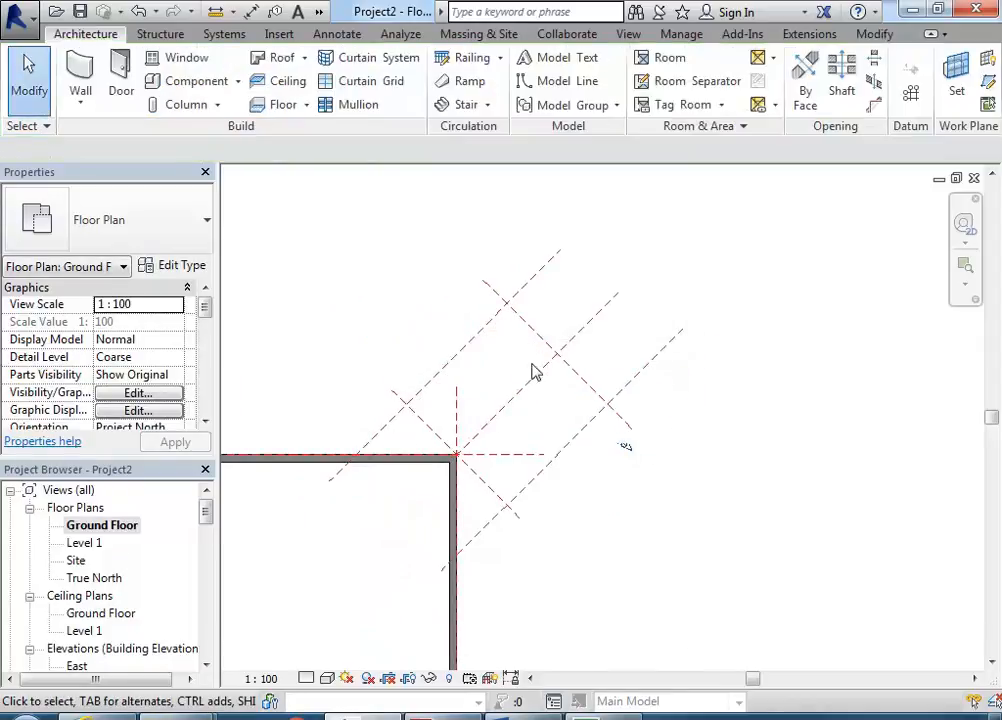
mouse_move(374, 292)
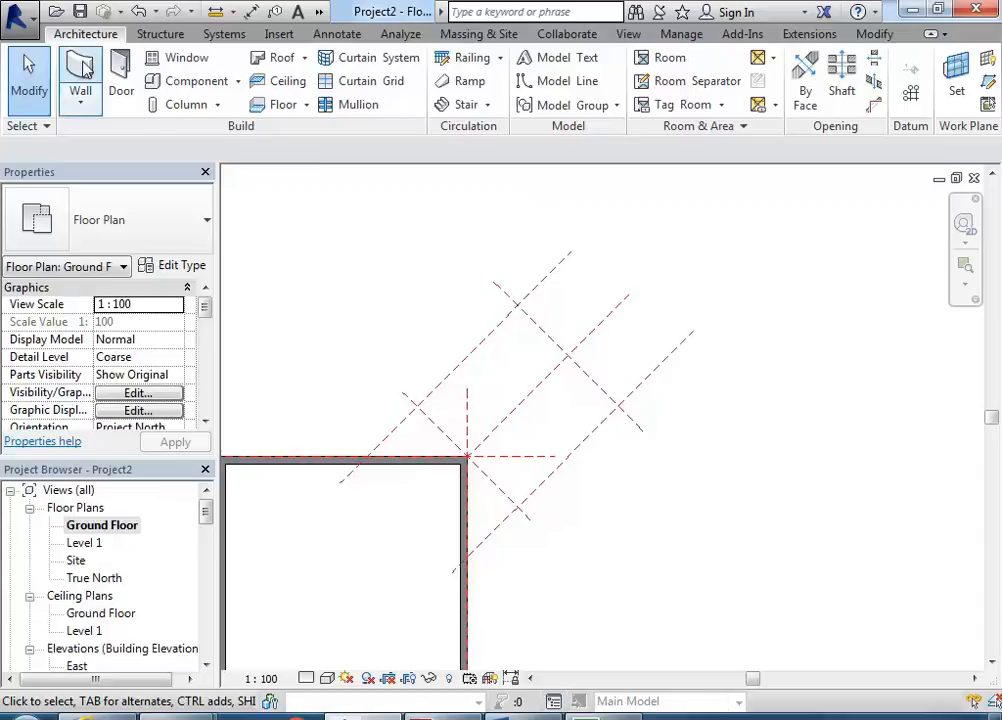
Chain the first angled extension walls between reference-plane intersections from the building corner.
click(80, 90)
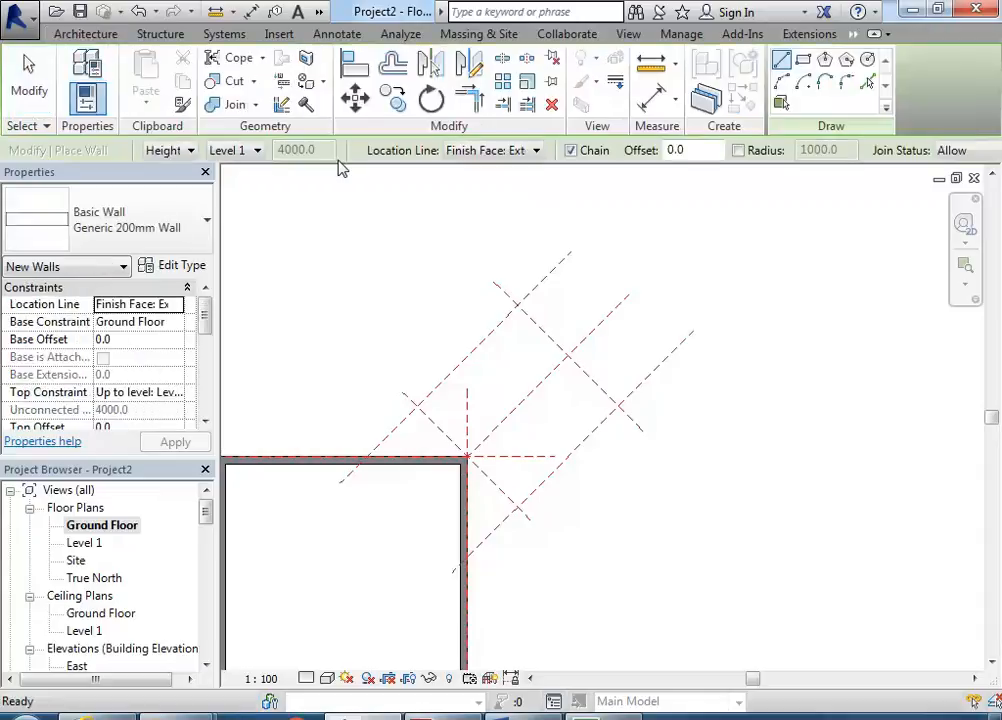
mouse_move(368, 456)
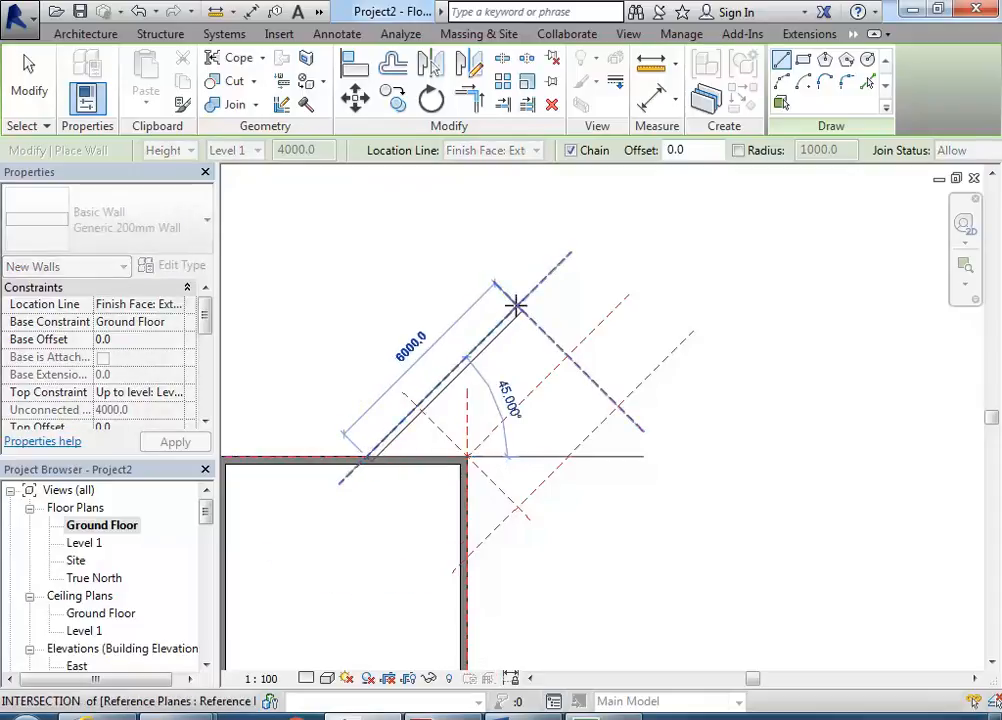
click(618, 404)
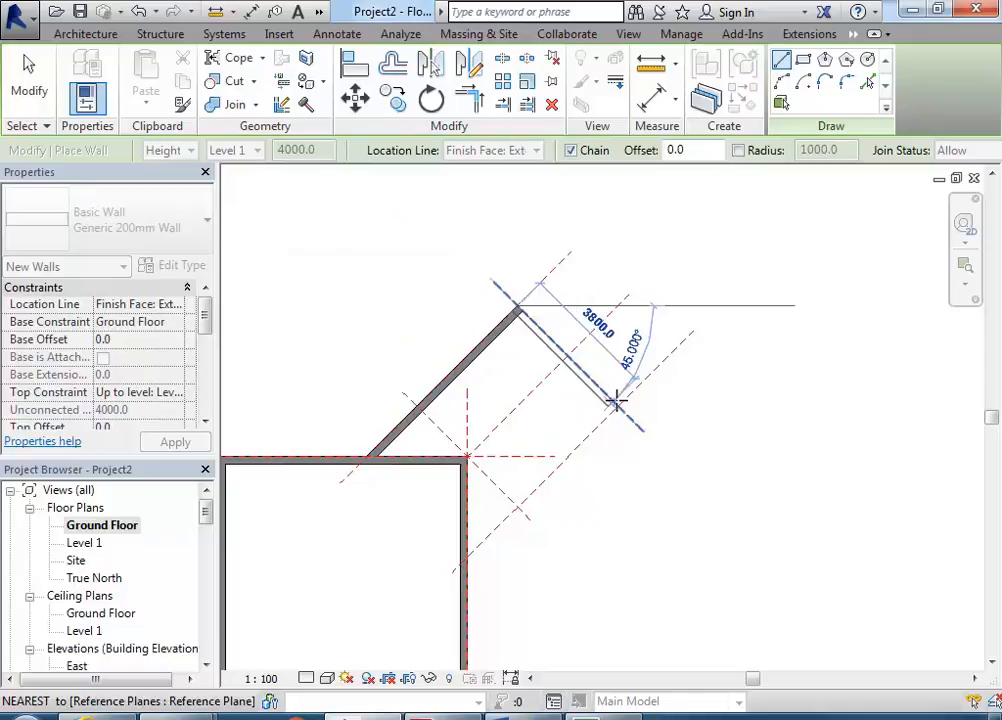
click(464, 544)
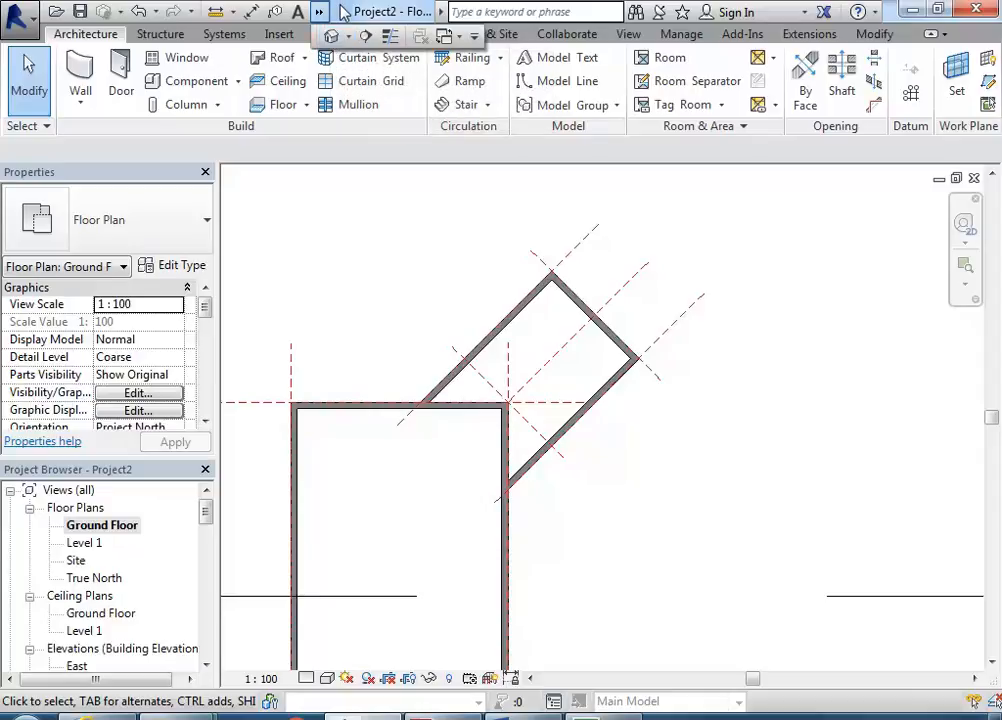
mouse_move(336, 18)
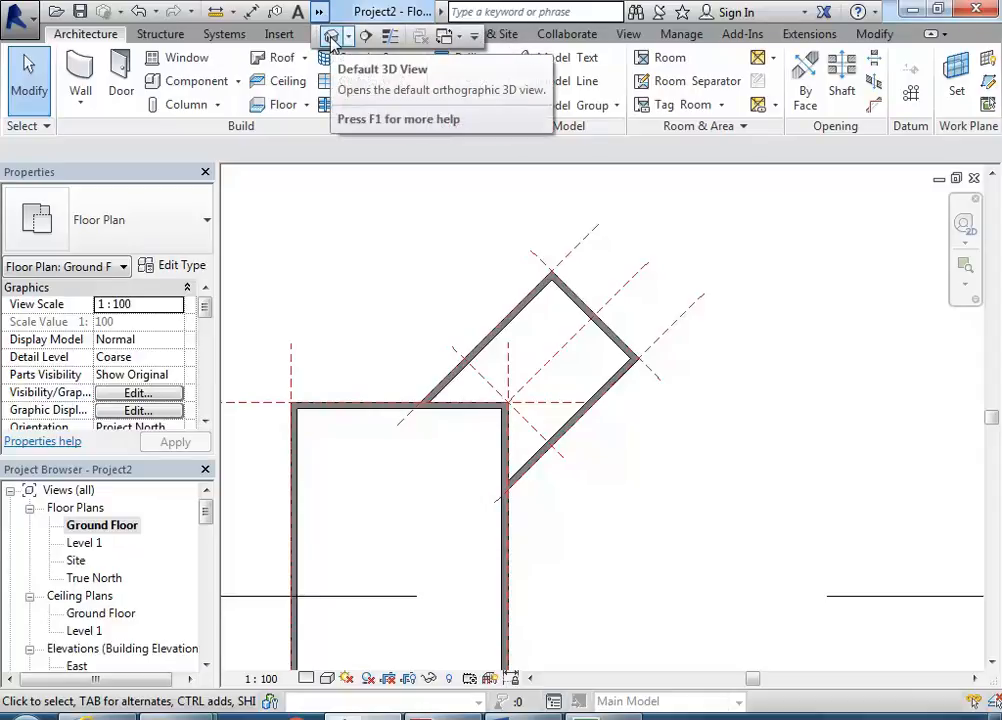
Show the building with its angled extension in the default 3D view.
click(332, 36)
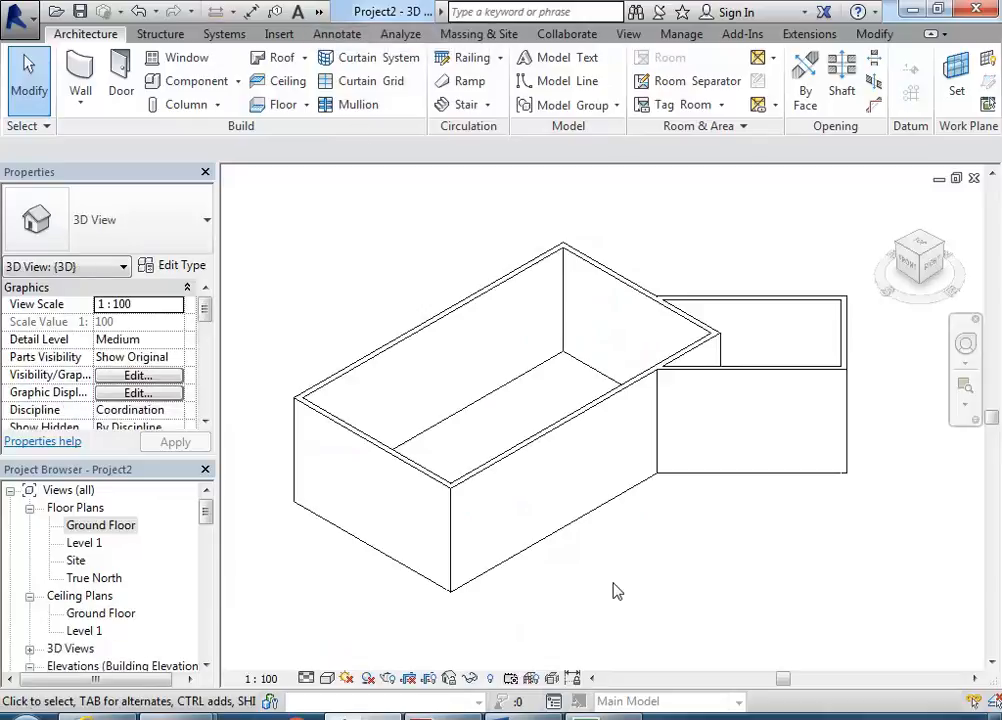